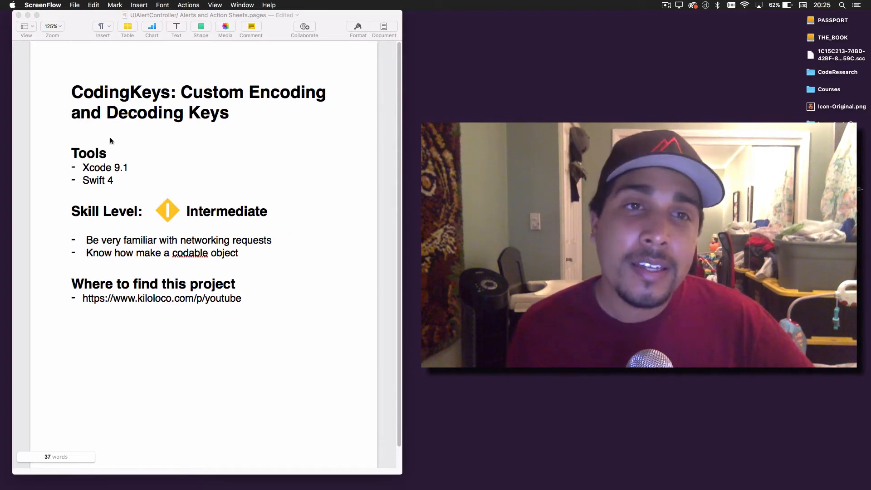
mouse_move(116, 93)
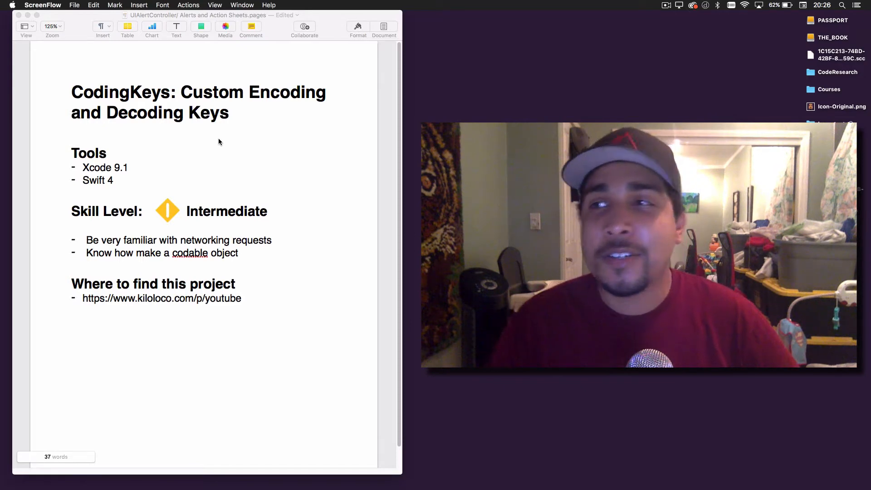
mouse_move(304, 177)
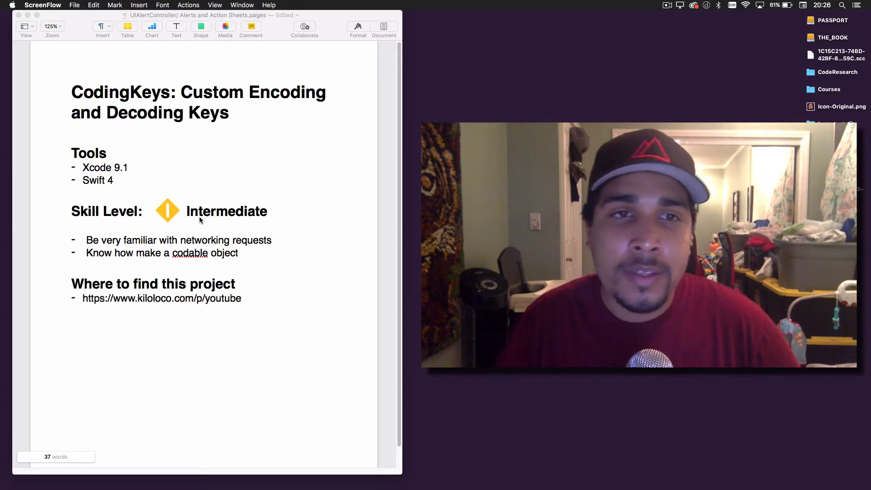
mouse_move(253, 247)
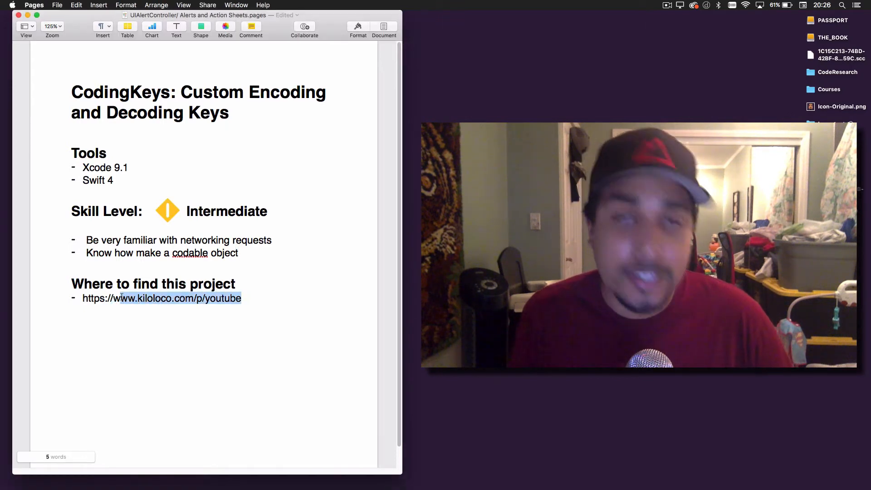
Check Main.storyboard's GET and POST buttons, then bring up ViewController.swift's tap handlers.
left_click(262, 297)
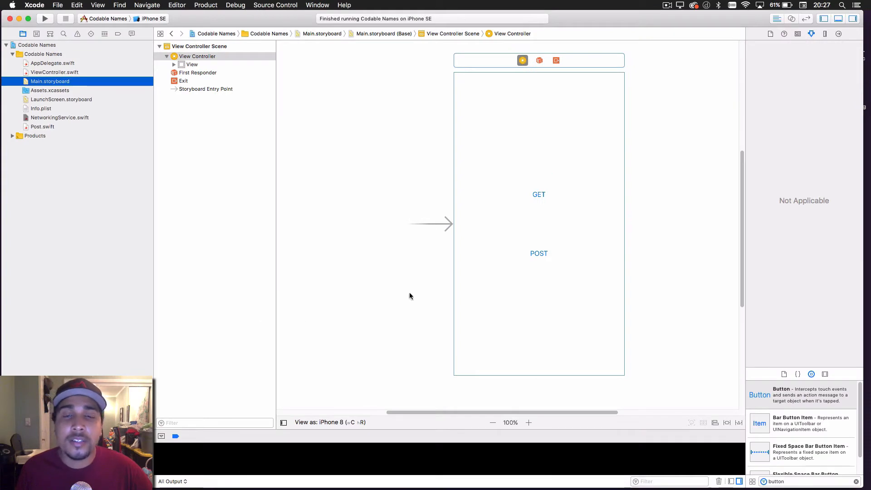
mouse_move(532, 182)
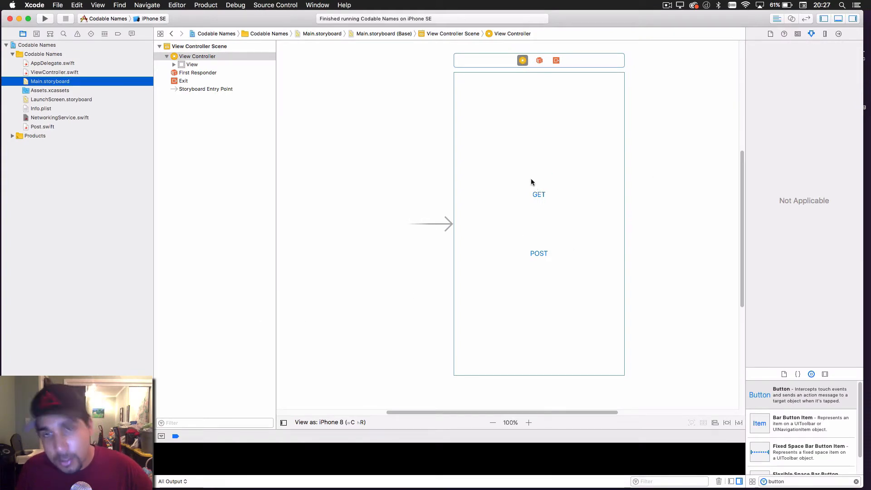
mouse_move(540, 270)
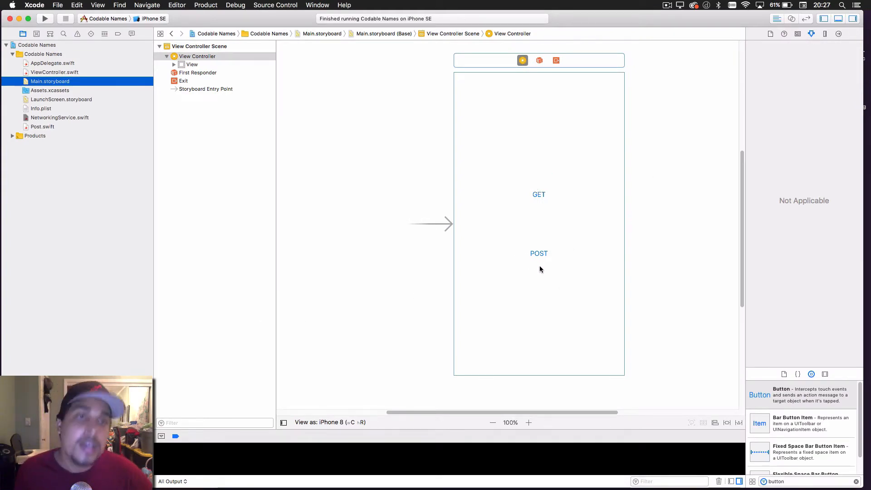
left_click(55, 73)
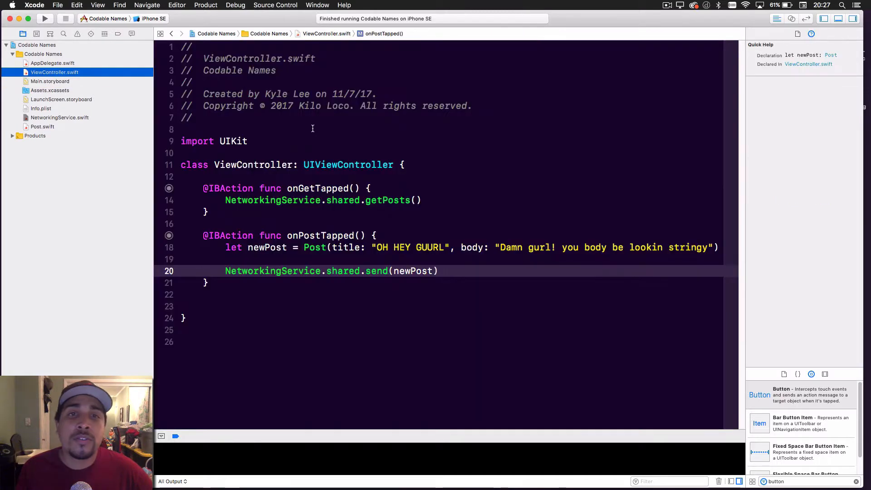
left_click(200, 188)
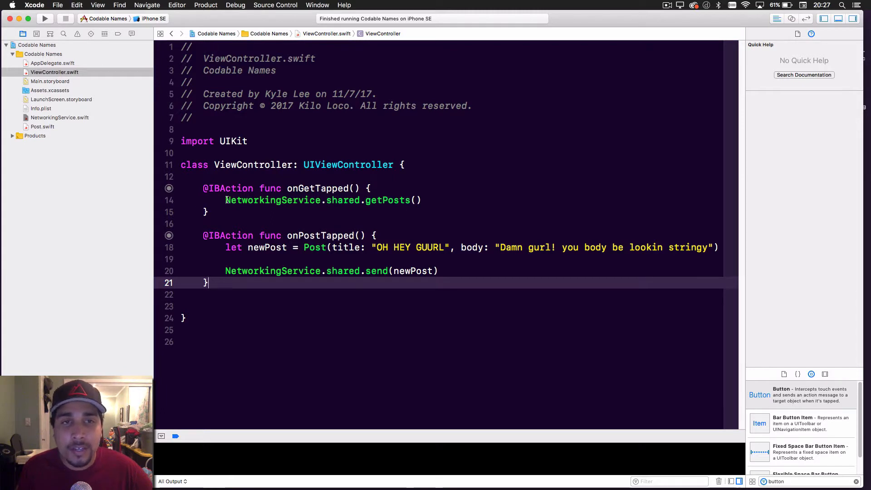
double_click(320, 200)
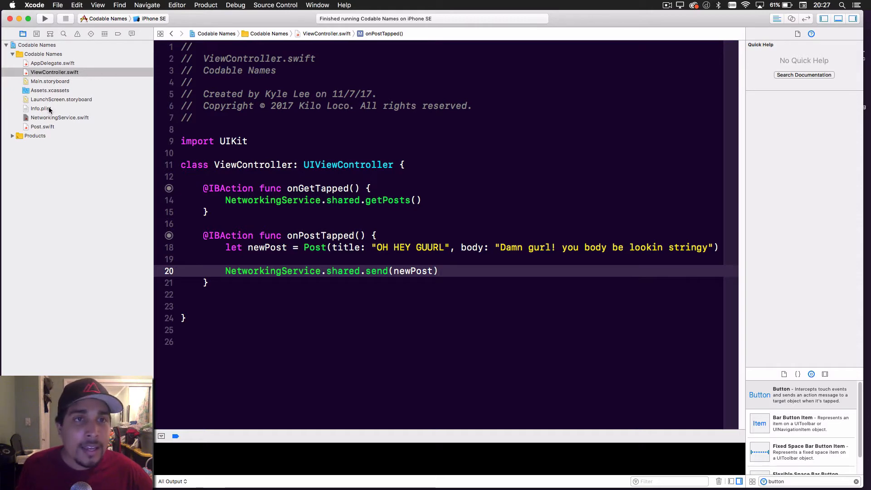
Open NetworkingService.swift and read through its shared singleton, getPosts() and send(_:).
left_click(60, 117)
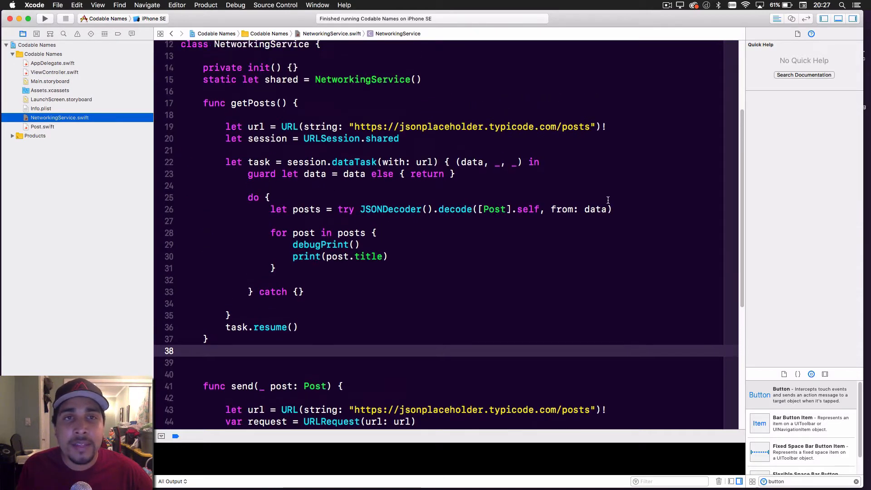
scroll("up", 3)
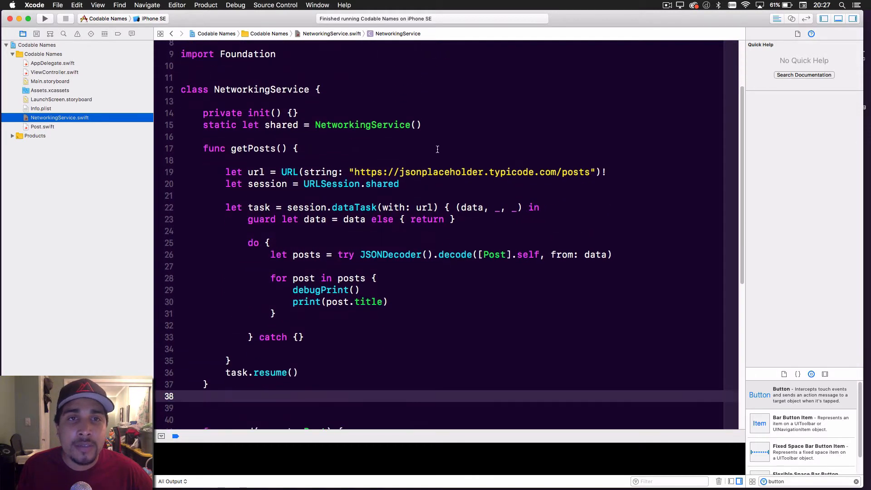
double_click(261, 89)
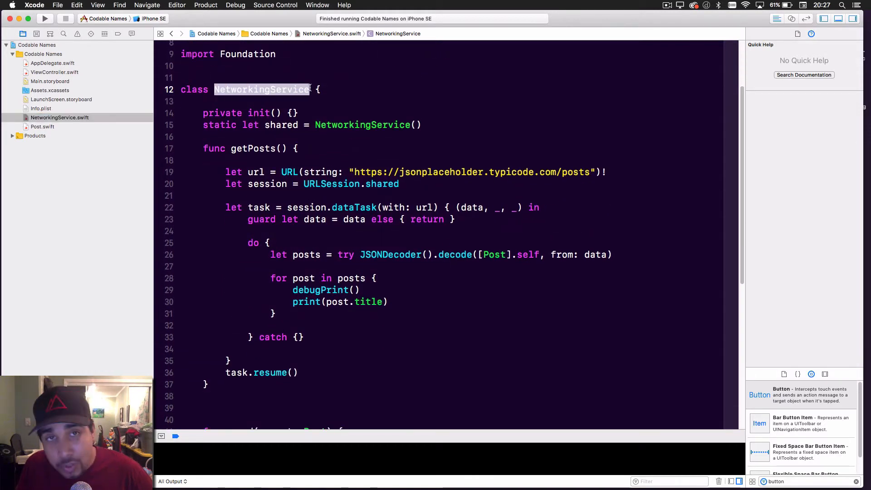
left_click(202, 113)
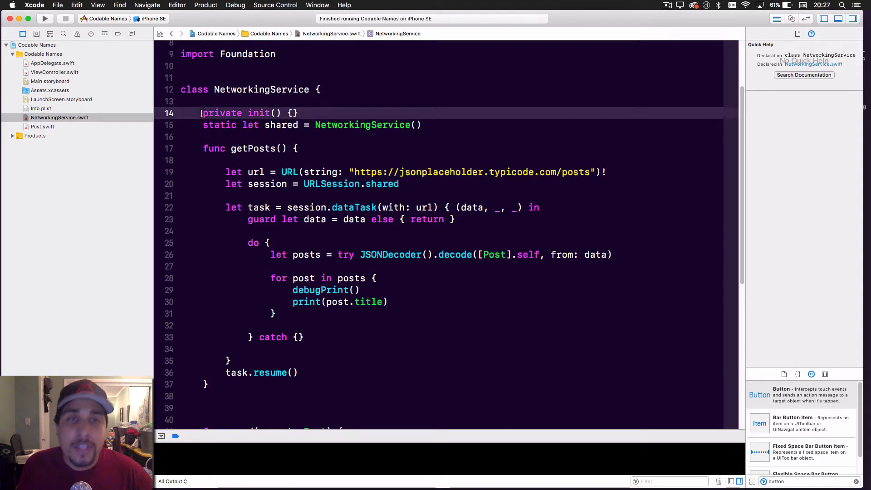
double_click(239, 113)
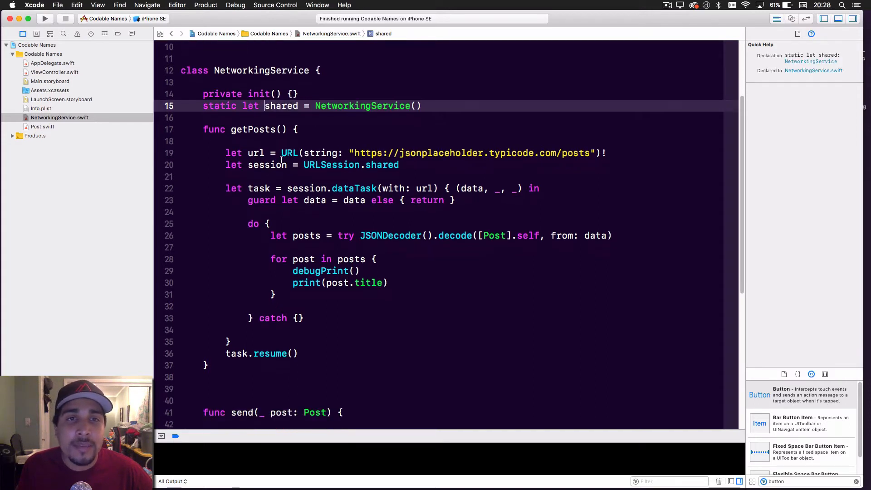
scroll("down", 3)
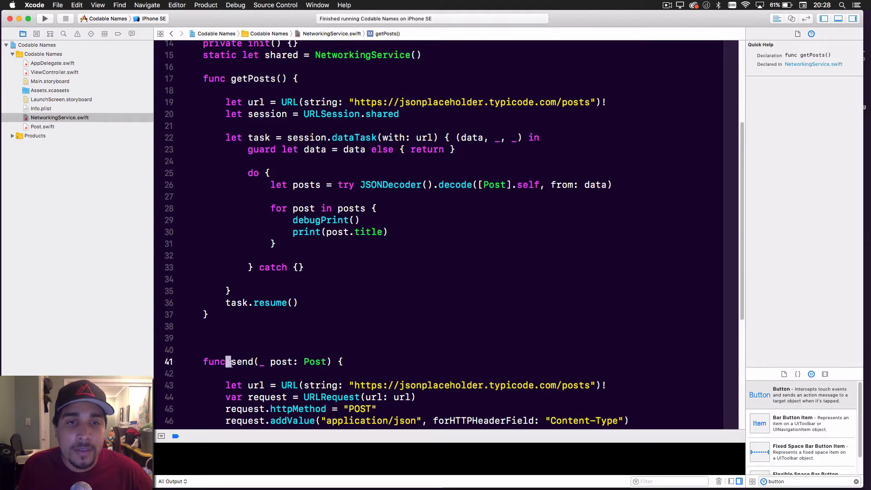
left_click(306, 350)
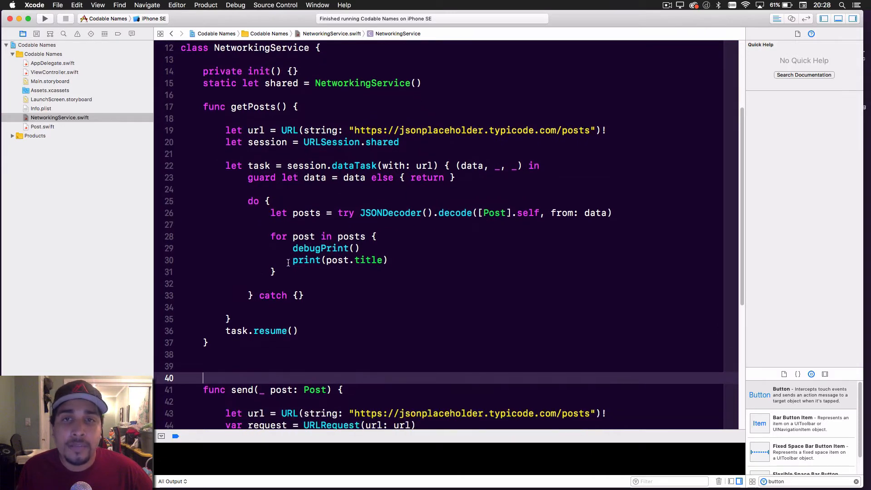
scroll("down", 3)
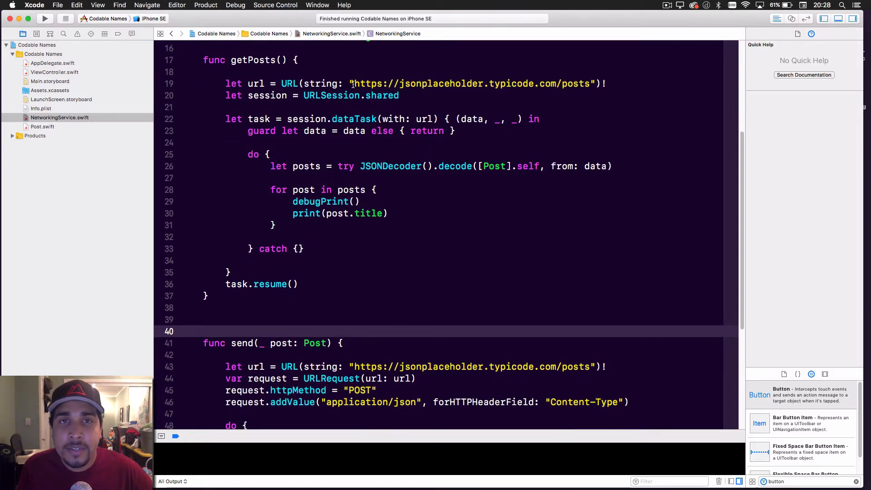
double_click(472, 83)
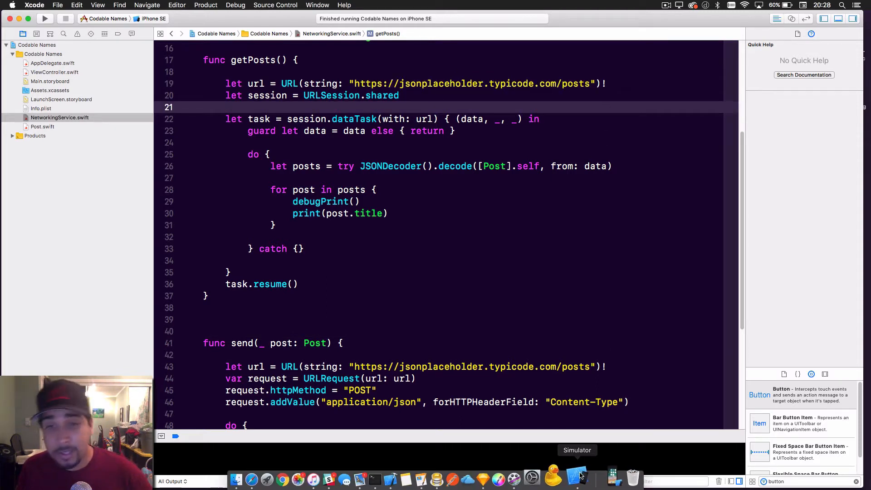
mouse_move(351, 477)
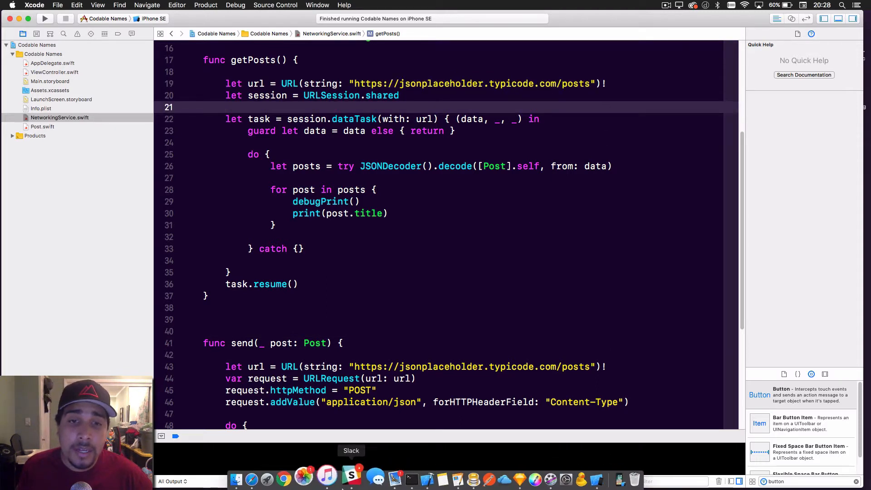
mouse_move(270, 476)
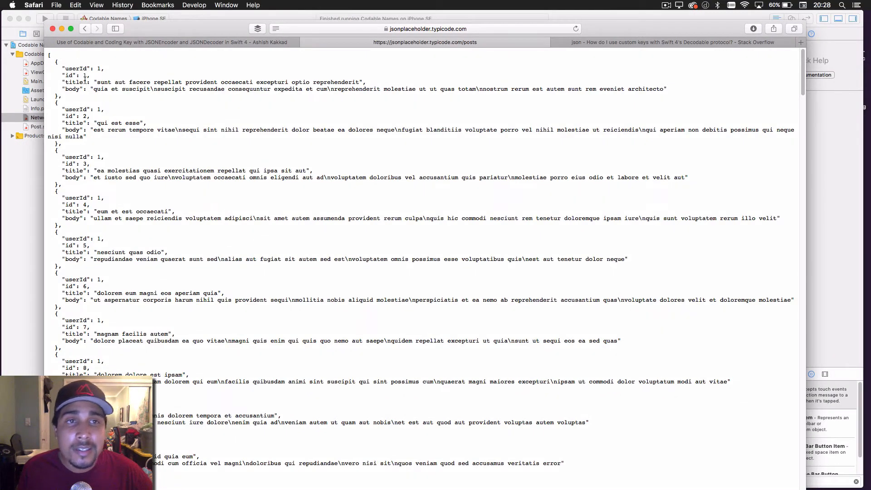
Scroll the jsonplaceholder posts JSON in Safari, checking the userId, id, title and body fields.
scroll("down", 3)
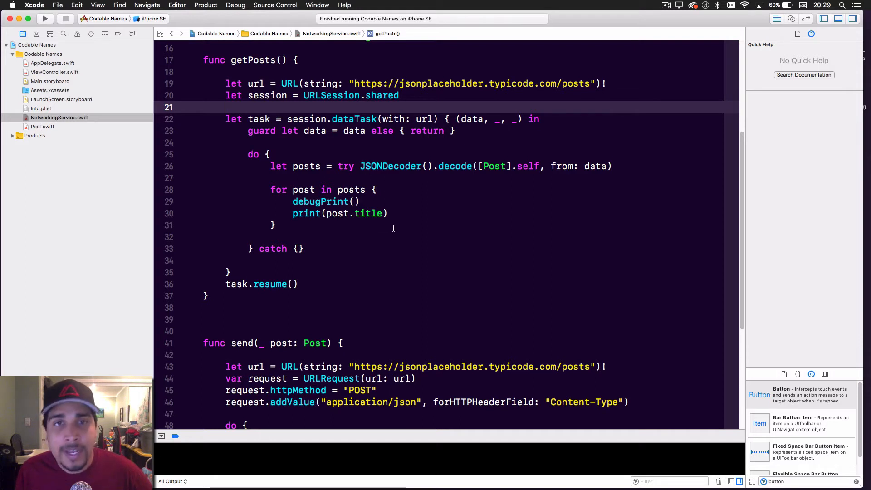
Review getPosts decoding into a Post array and printing post.title, then scroll to send(_:).
double_click(403, 166)
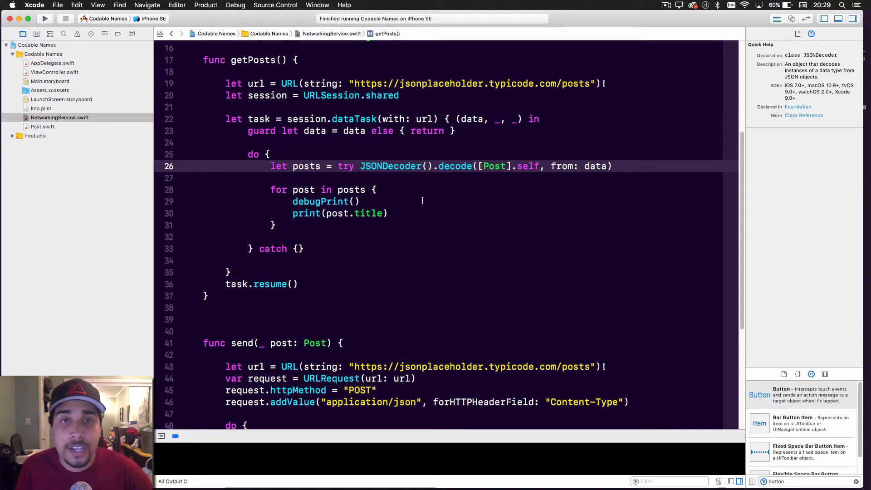
mouse_move(441, 179)
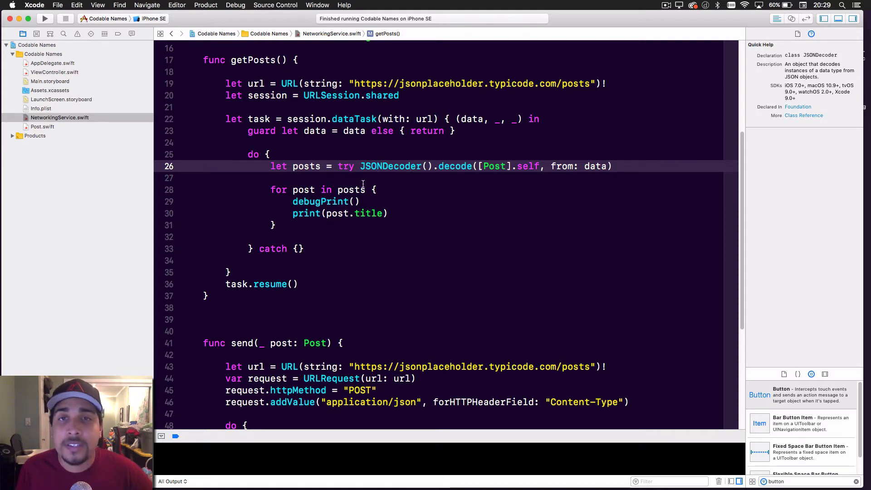
double_click(491, 166)
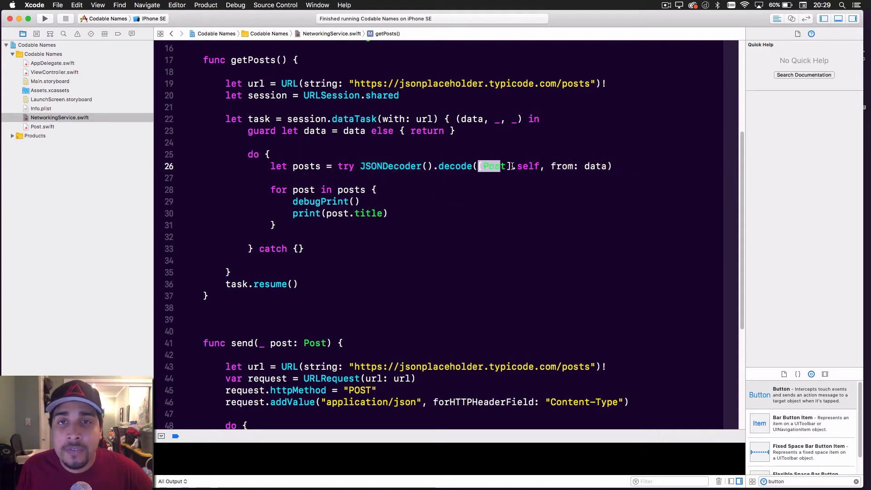
left_click(333, 178)
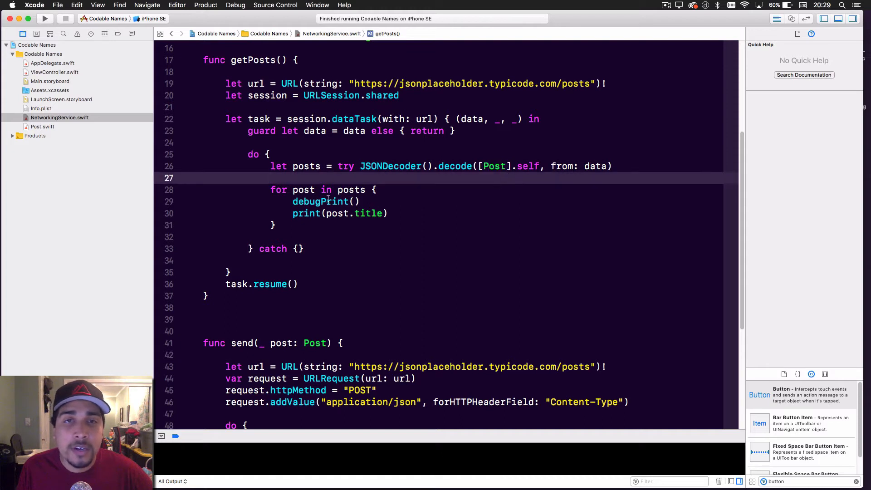
left_click(270, 177)
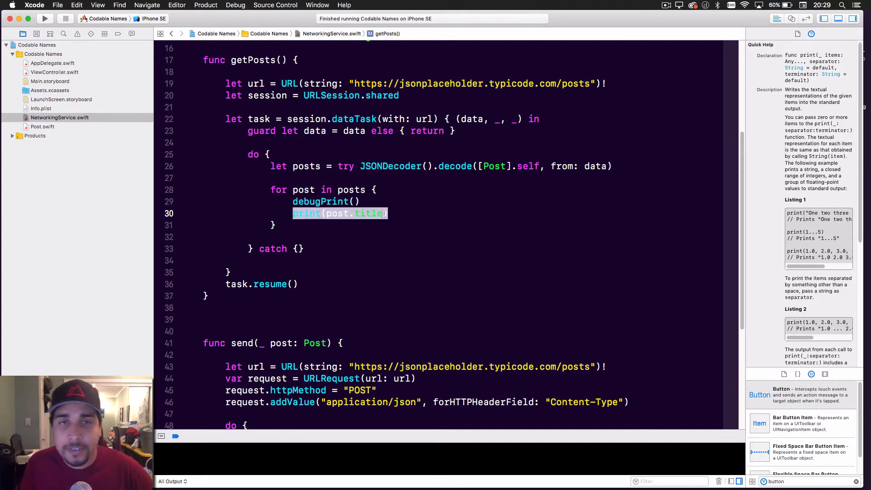
left_click(325, 201)
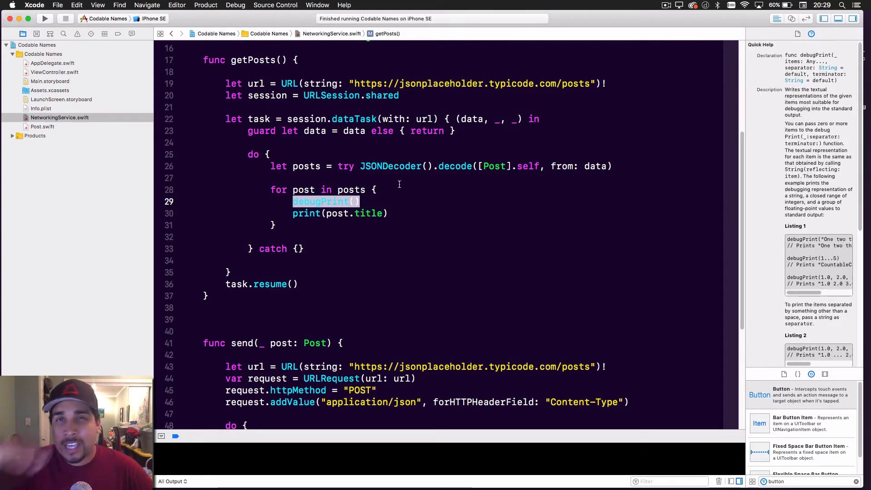
scroll("down", 3)
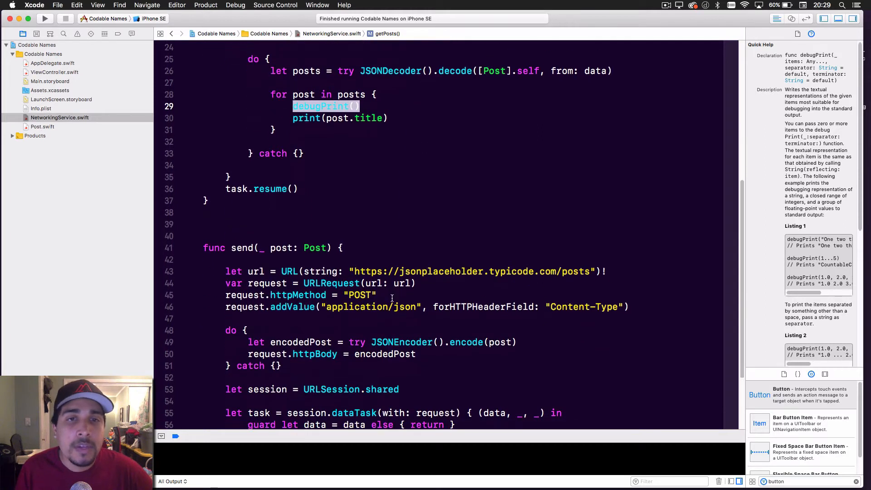
scroll("down", 3)
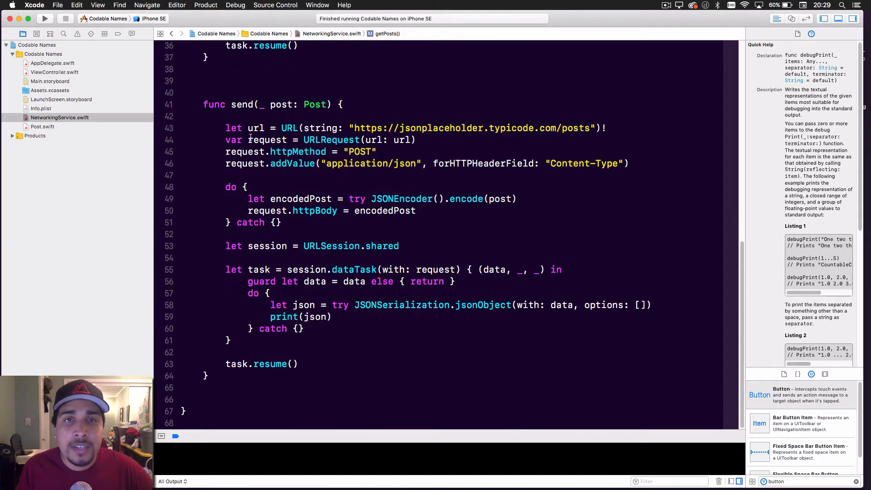
left_click(450, 128)
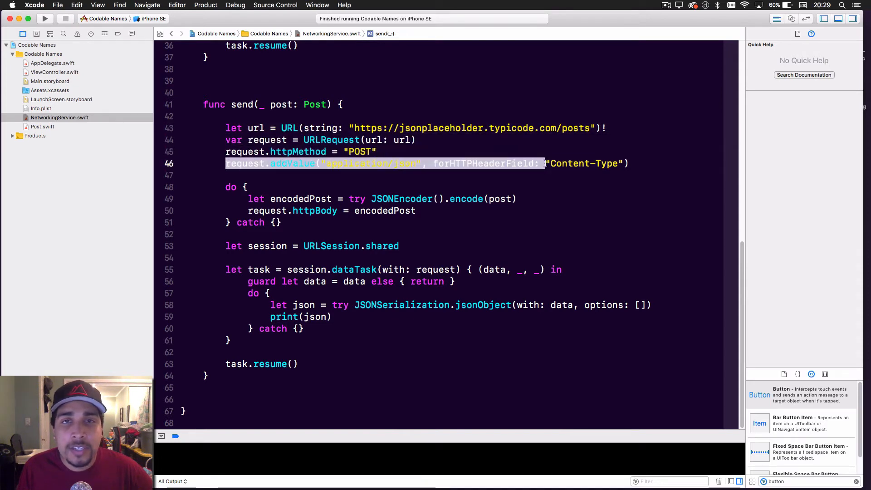
left_click(245, 187)
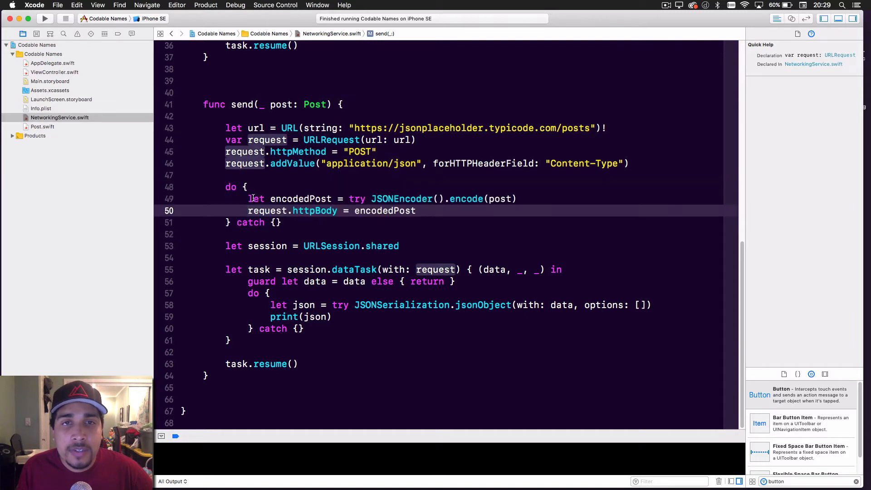
left_click(259, 211)
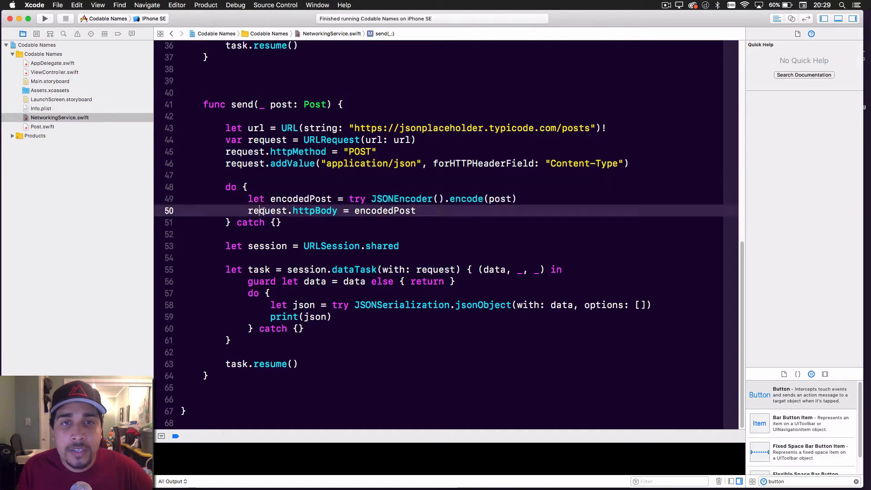
left_click(385, 210)
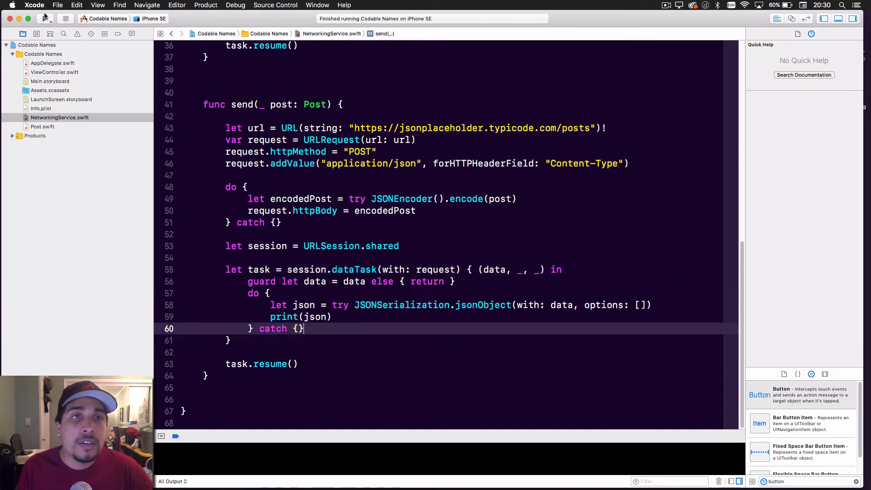
Run Codable Names on the iPhone SE simulator, then glance at the posts JSON.
left_click(44, 18)
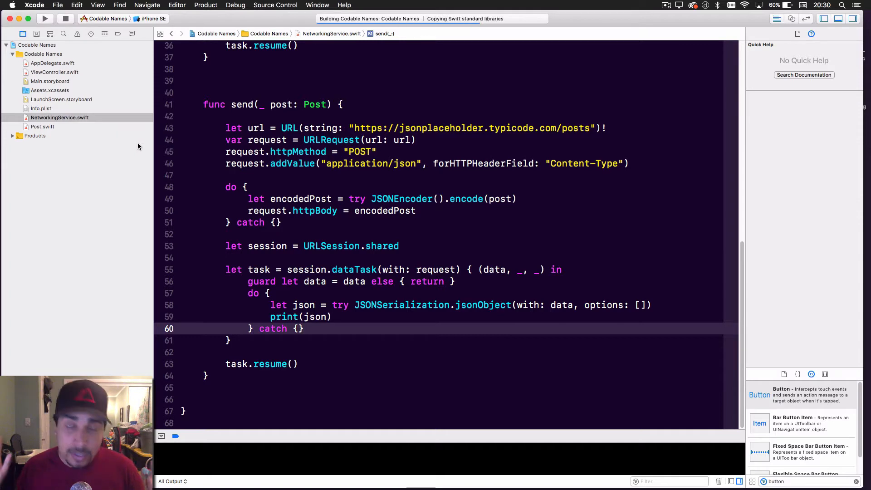
left_click(44, 5)
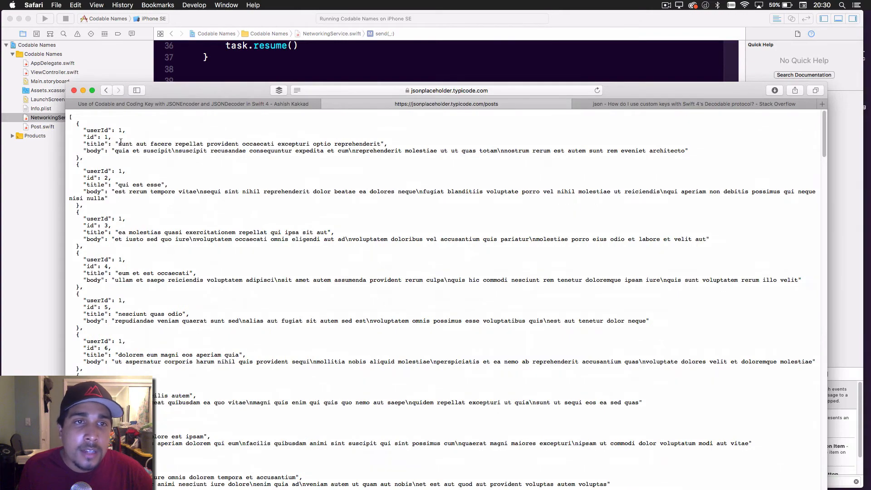
double_click(126, 144)
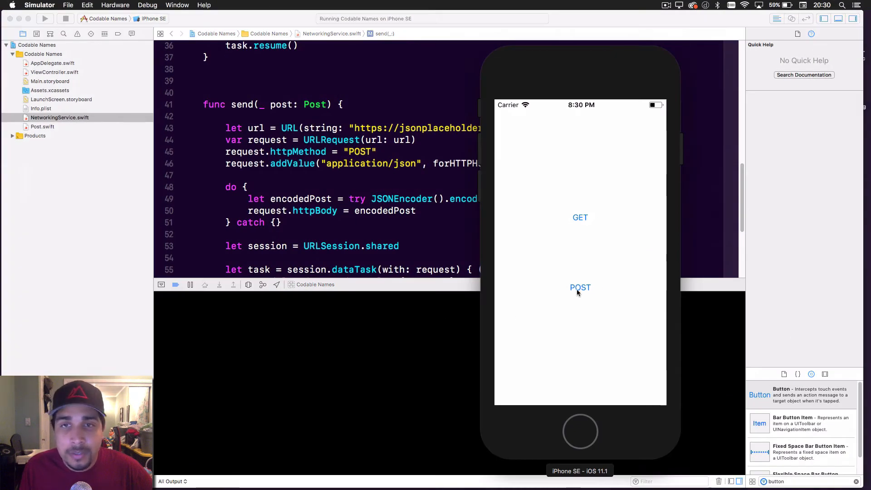
Tap POST in the simulator app to print the created post with id 101.
left_click(579, 287)
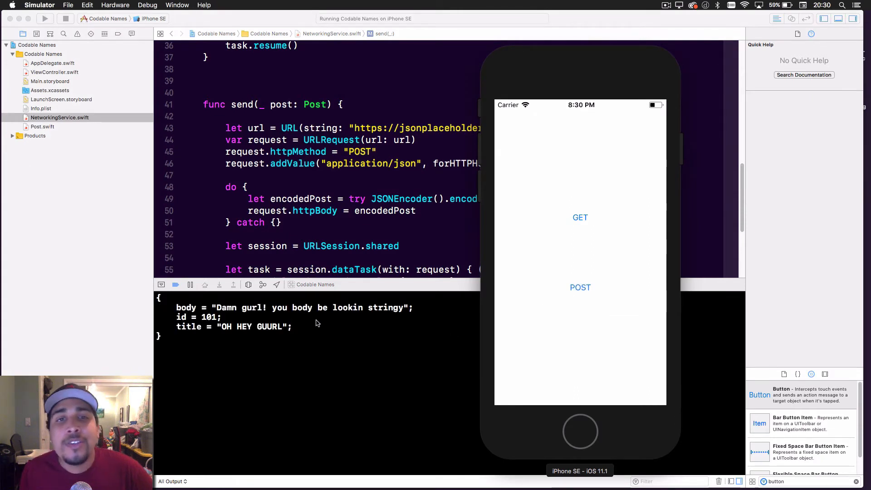
mouse_move(304, 378)
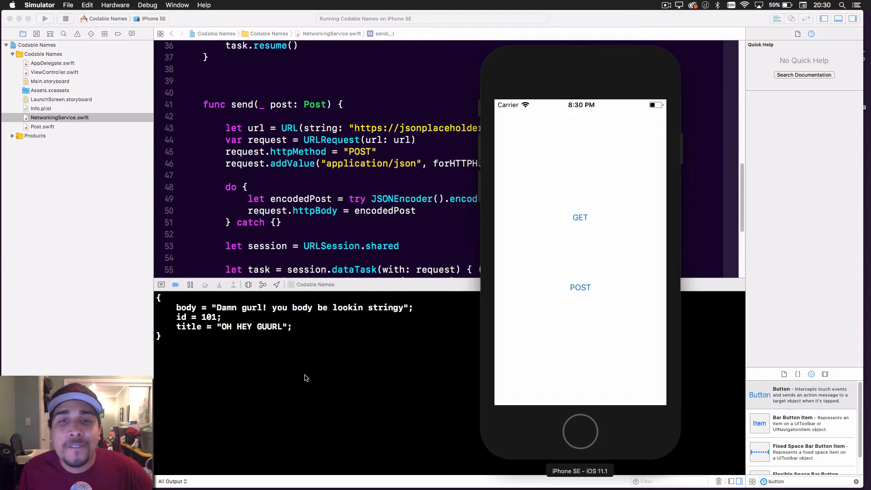
mouse_move(486, 273)
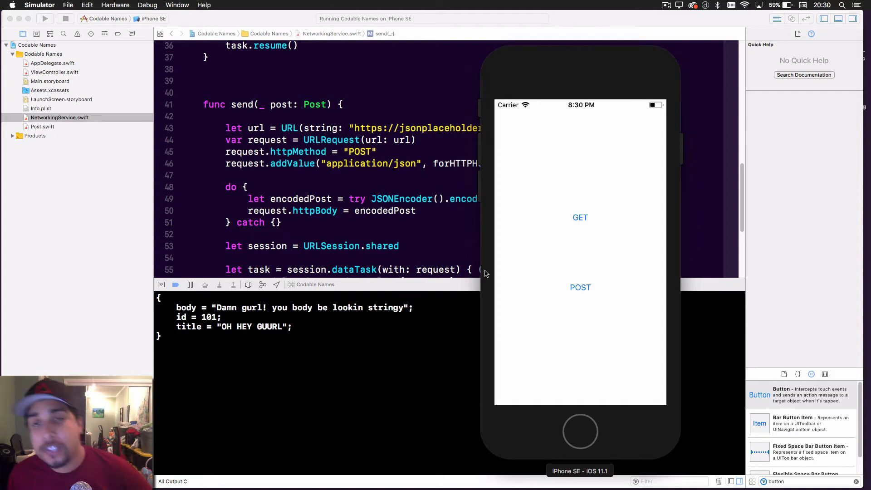
mouse_move(458, 216)
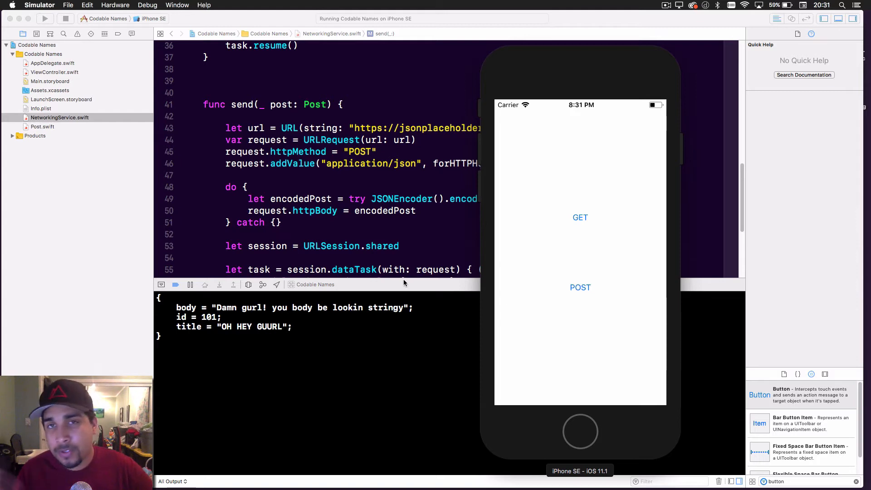
mouse_move(397, 183)
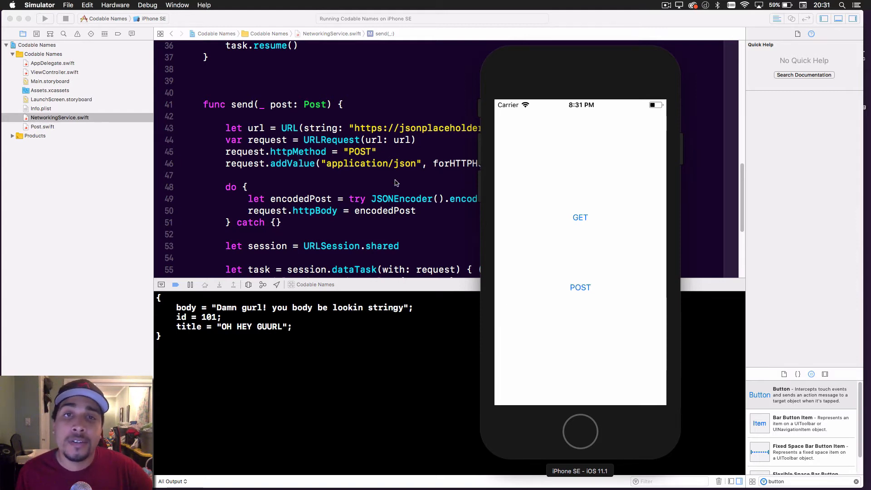
mouse_move(347, 326)
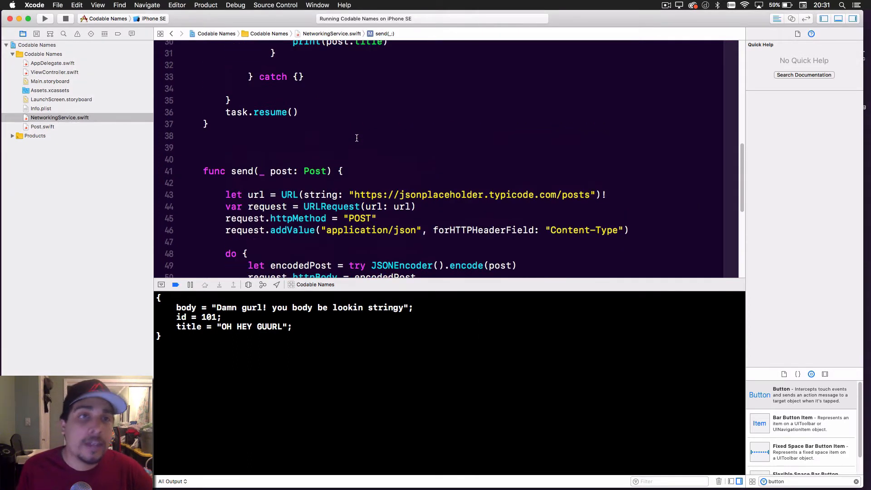
Open Post.swift, partly retype the title property name, and add blank lines inside the struct.
left_click(43, 126)
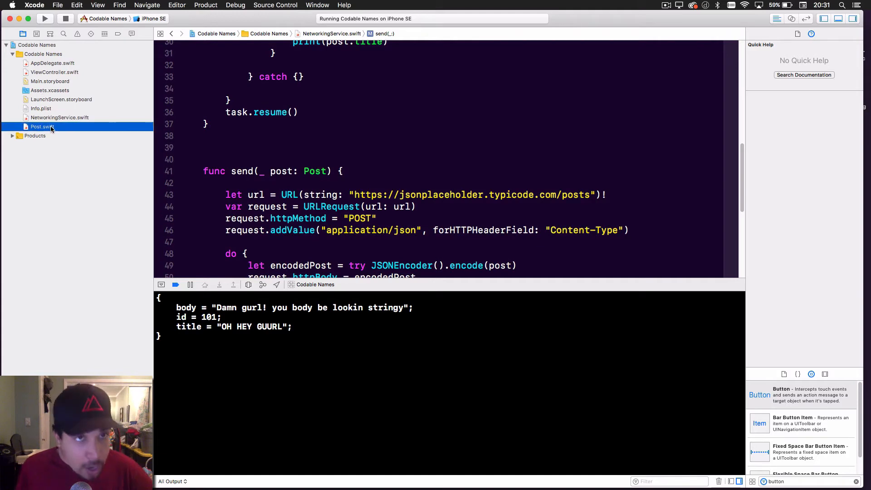
left_click(42, 126)
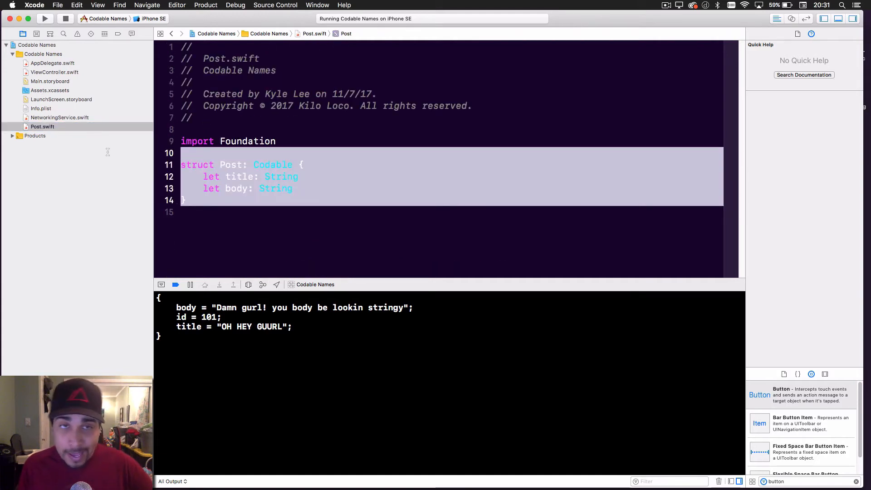
left_click(343, 188)
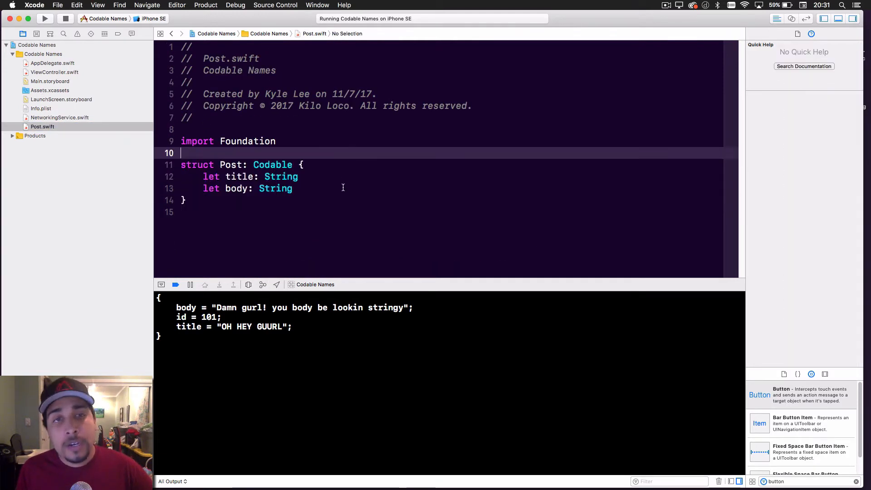
left_click(240, 177)
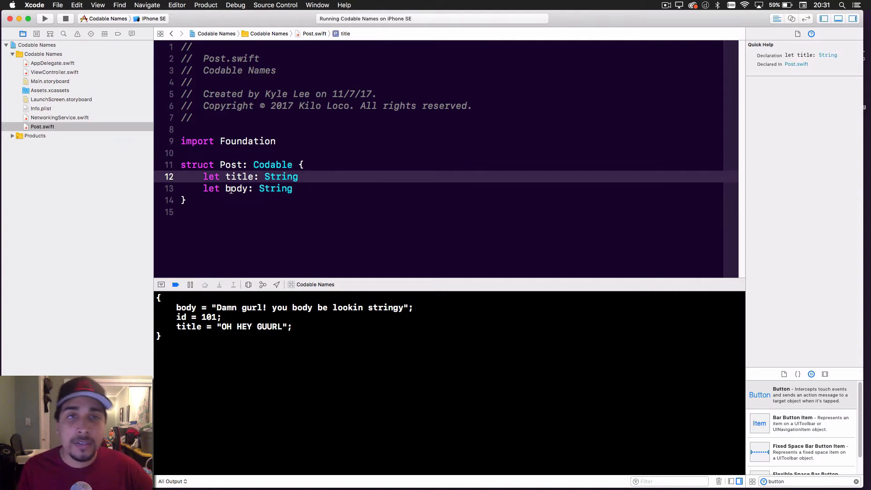
left_click(228, 176)
type("T")
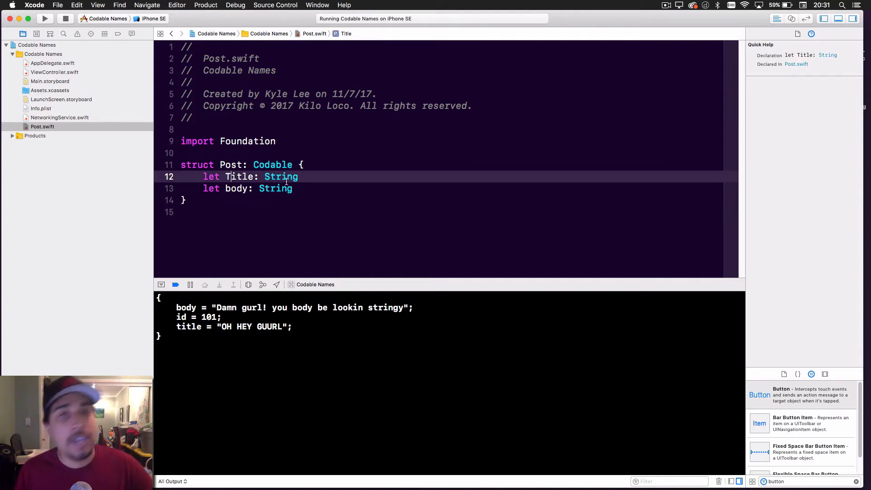
left_click(275, 188)
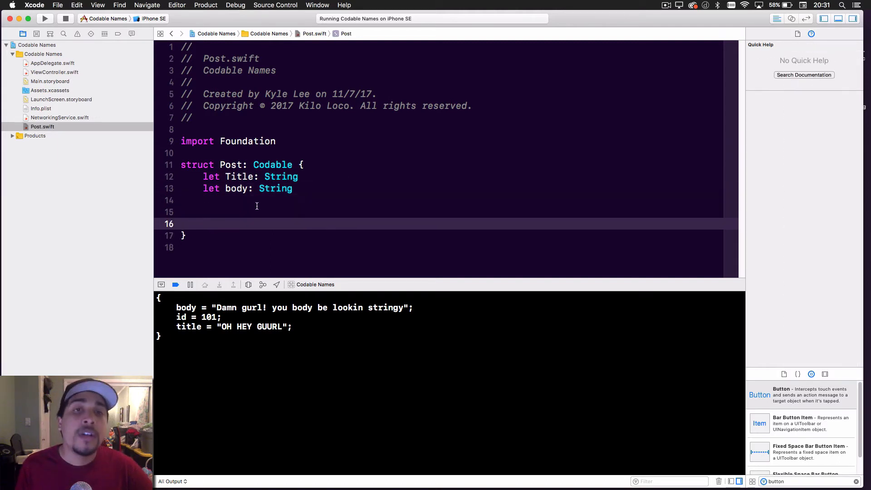
left_click(240, 176)
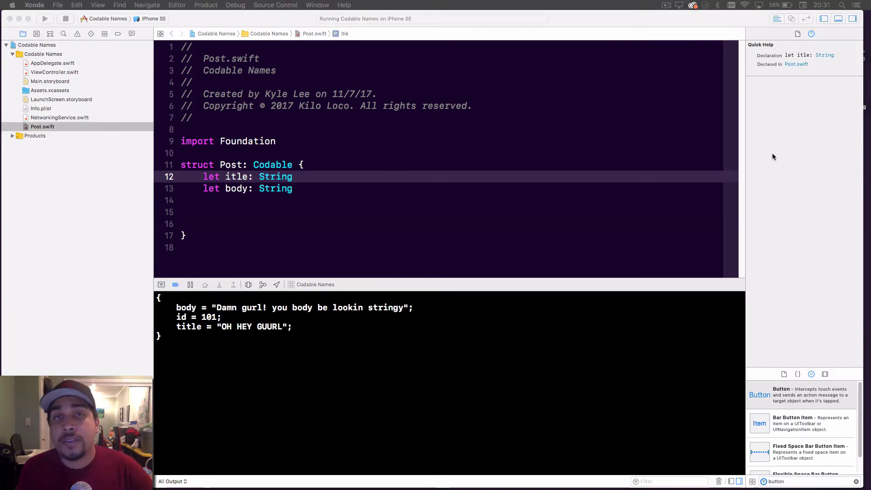
mouse_move(232, 216)
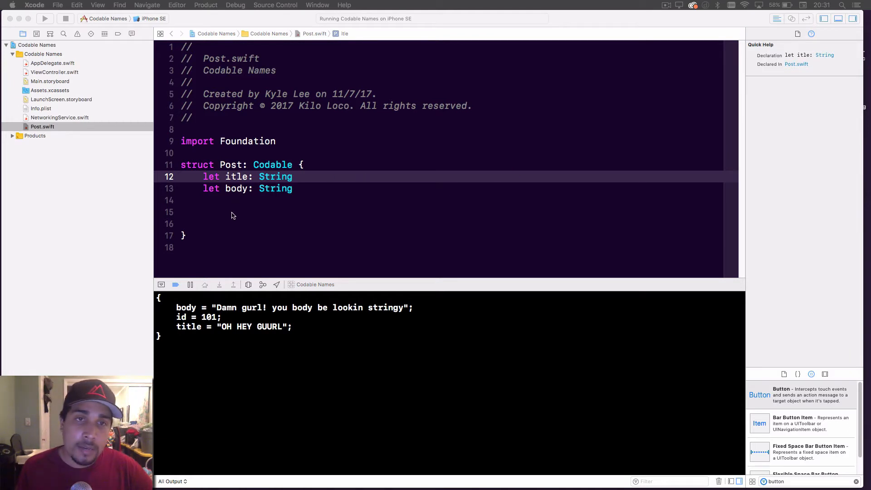
Type 'private enum CodingKeys' on line 15, retyping the enum name after selecting it.
type("privat")
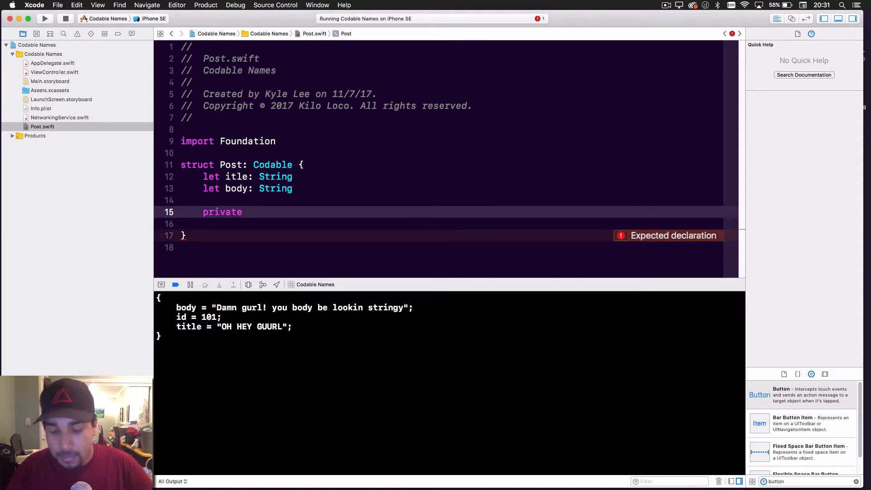
type("enum")
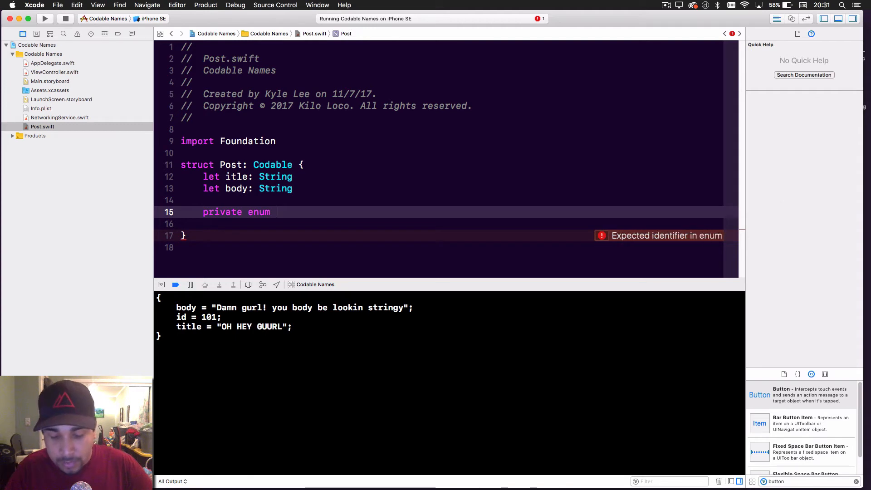
type("Co")
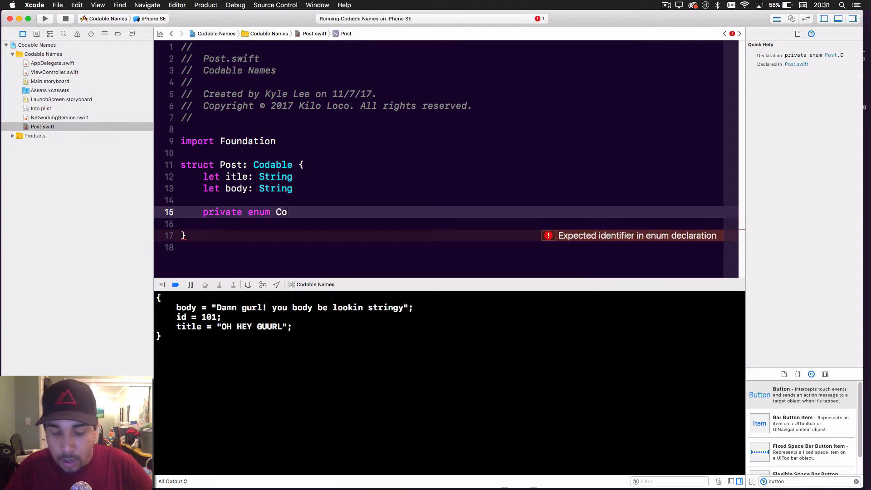
type("dingK")
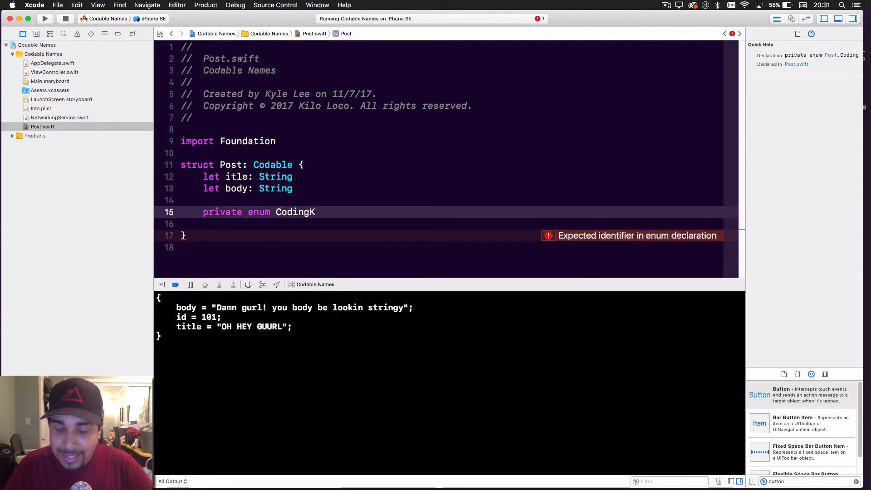
type("eys")
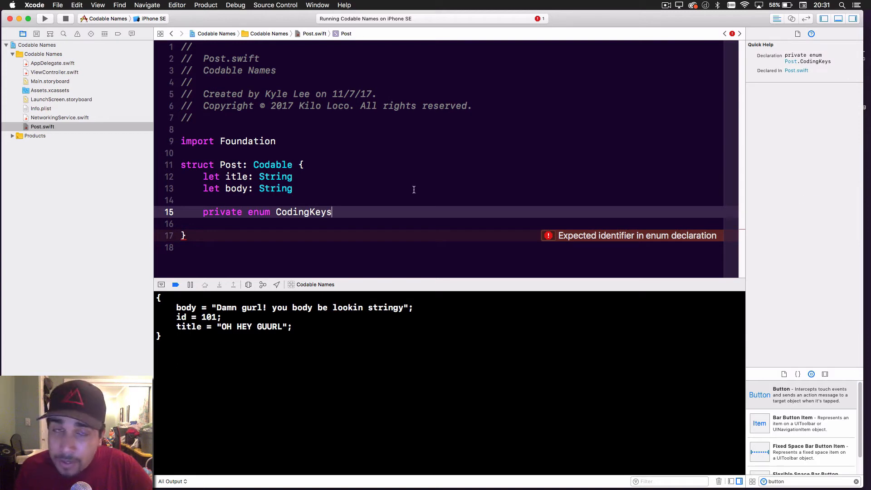
double_click(303, 212)
type("T")
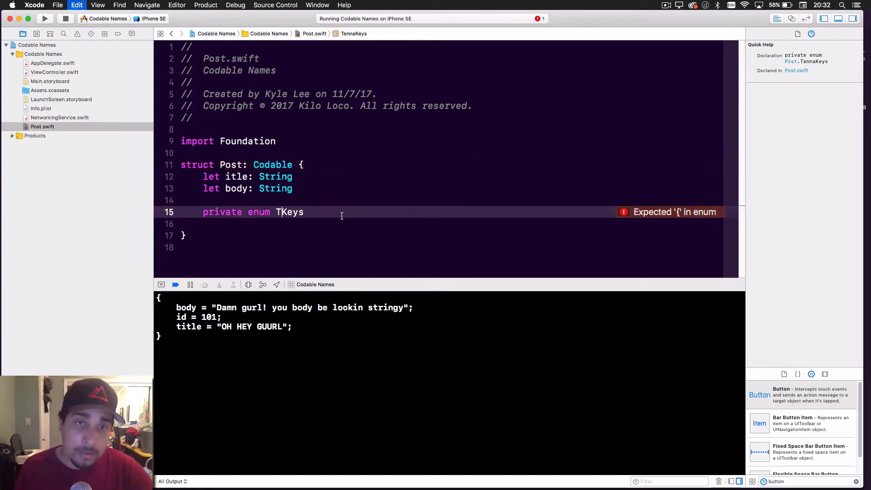
type("CodingKeys")
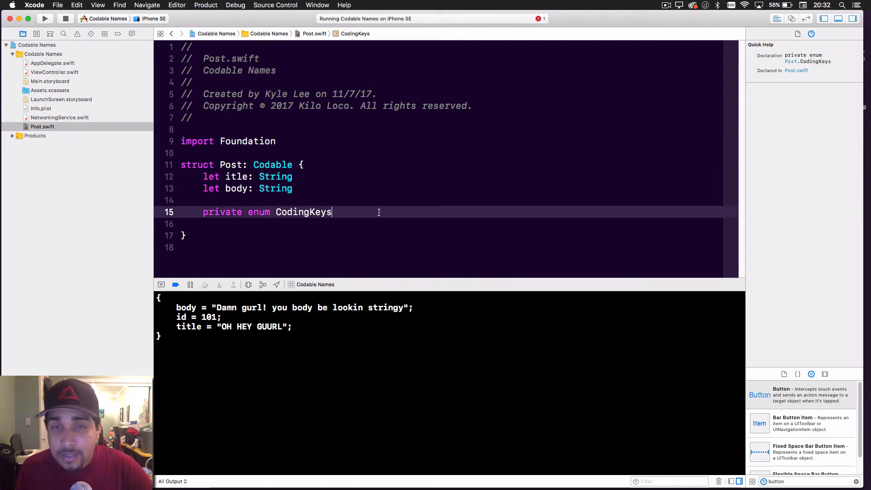
Append ': String, CodingKey {' to the CodingKeys line and open an empty enum body.
key("return")
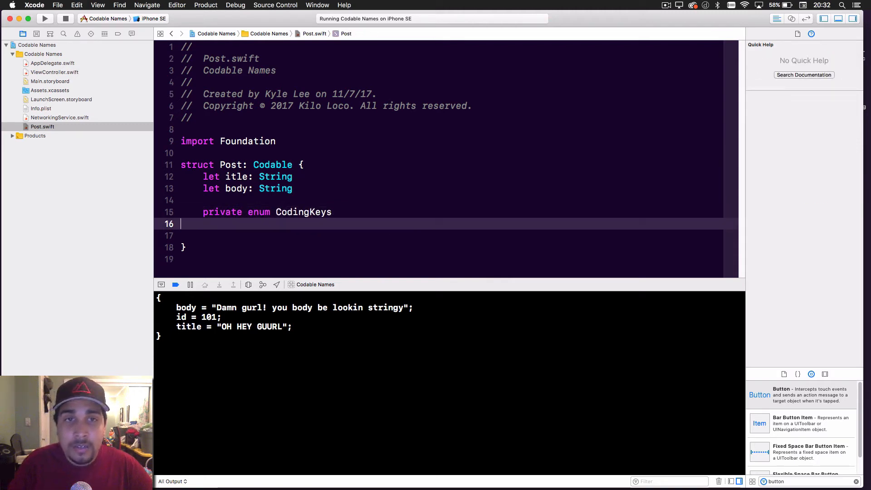
type(":")
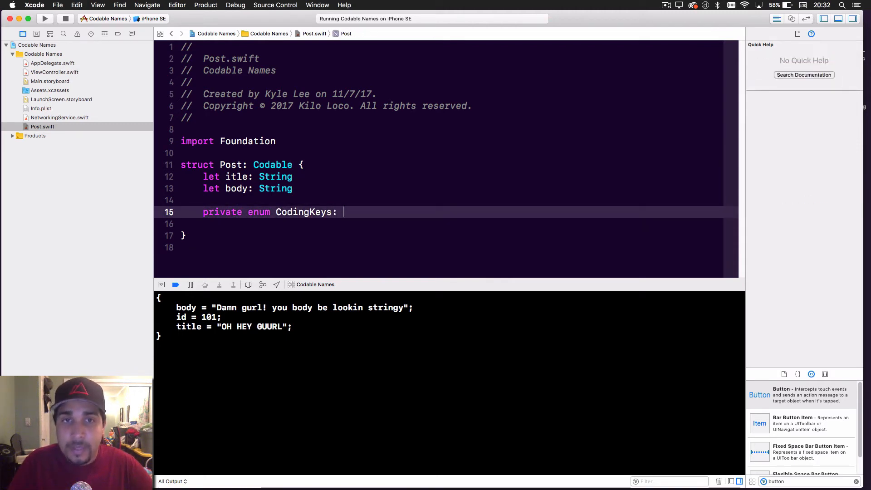
type("String,")
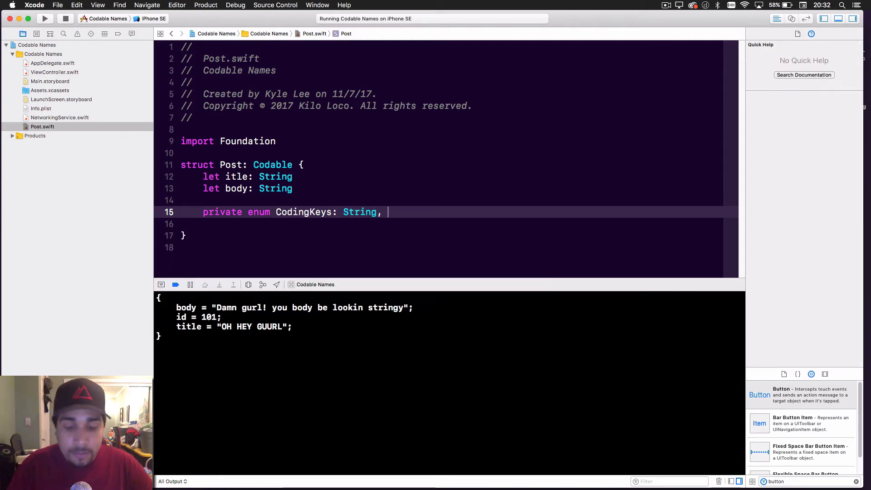
type("Codi")
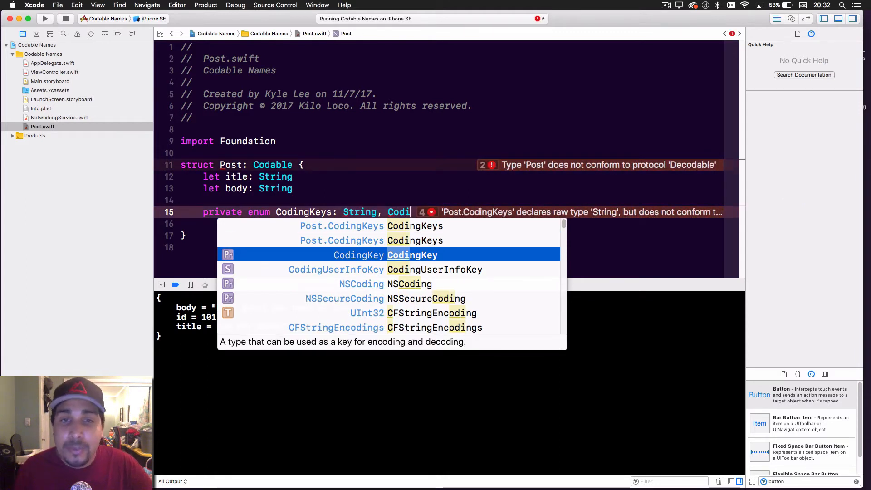
mouse_move(415, 307)
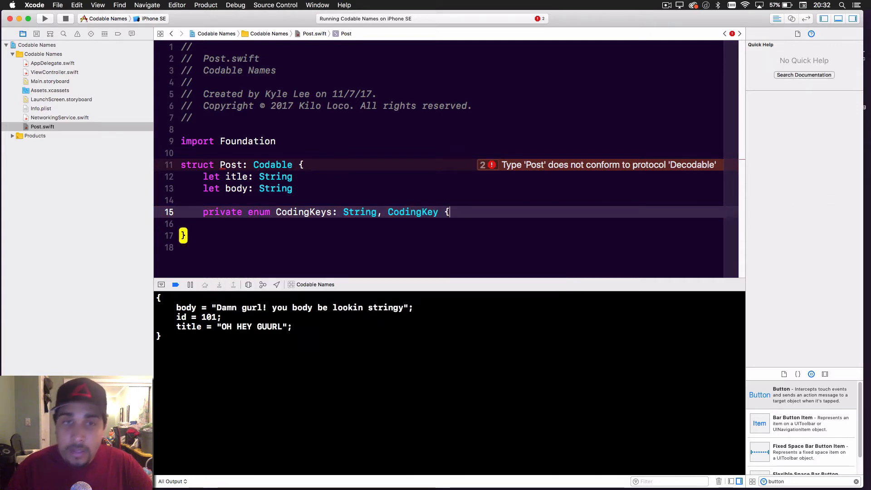
key("Return")
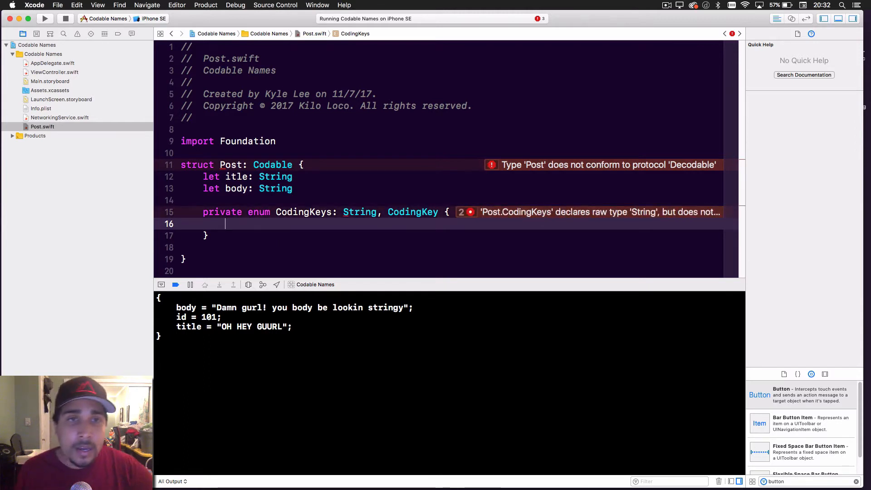
left_click(235, 177)
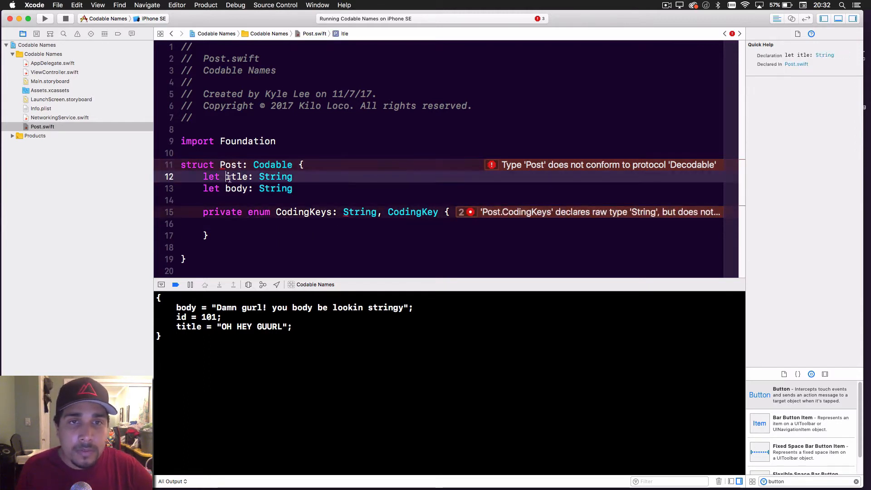
left_click(225, 224)
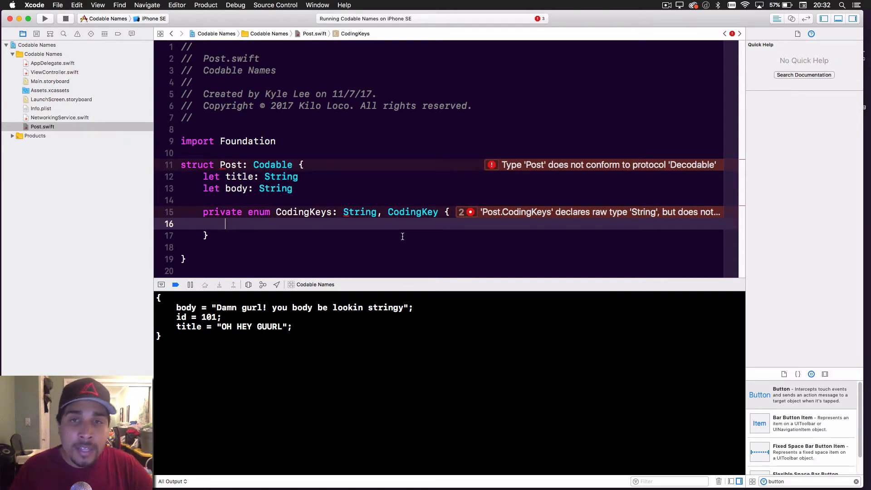
mouse_move(350, 227)
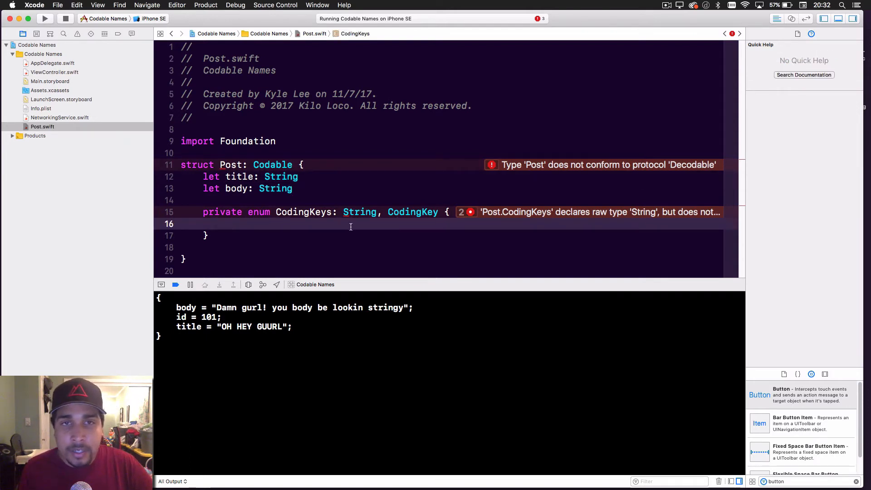
mouse_move(365, 247)
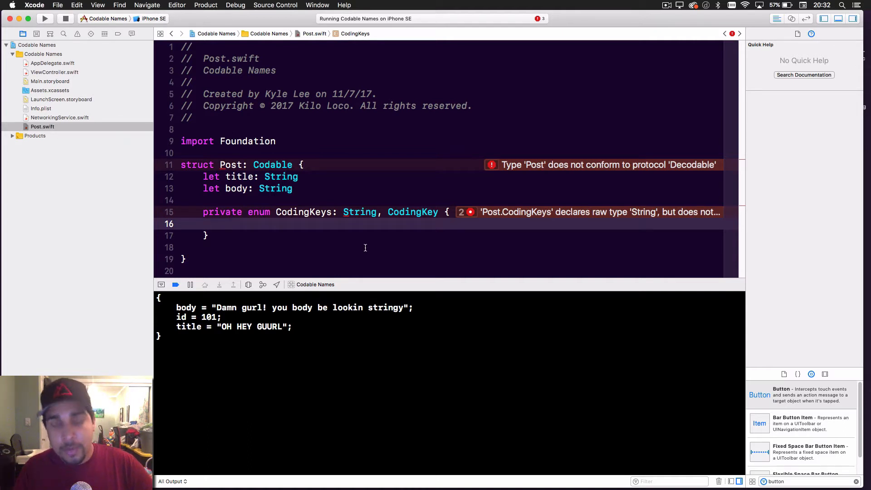
Add 'case title' and 'case body' inside the CodingKeys braces.
type("case")
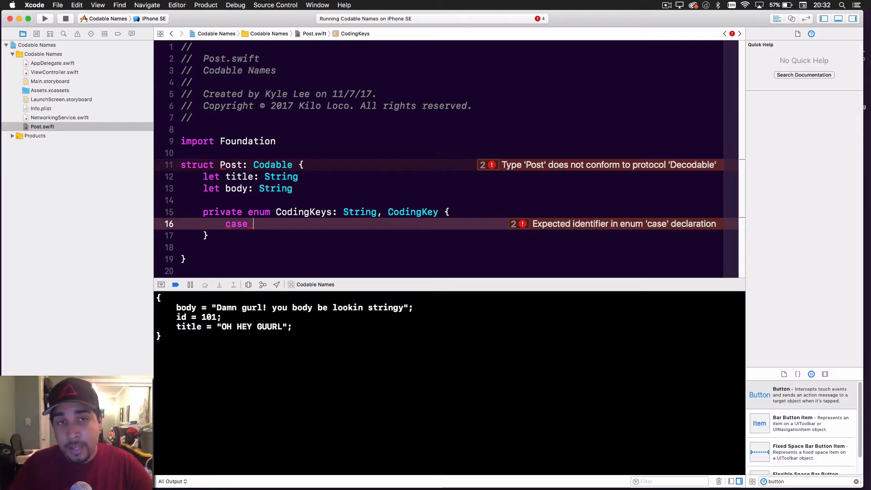
type("title")
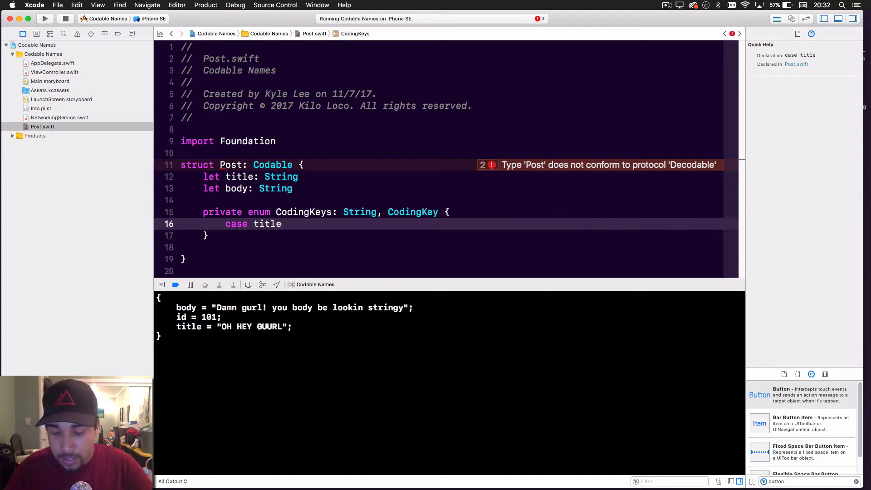
type(", body")
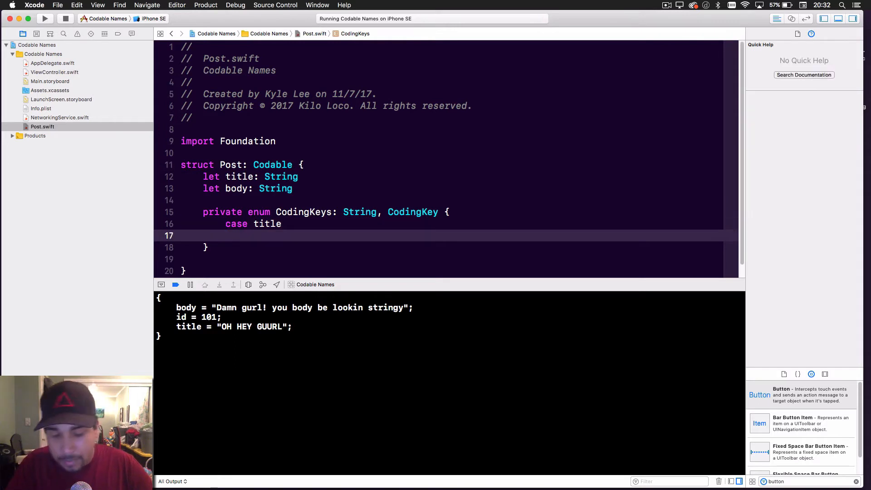
type("case b")
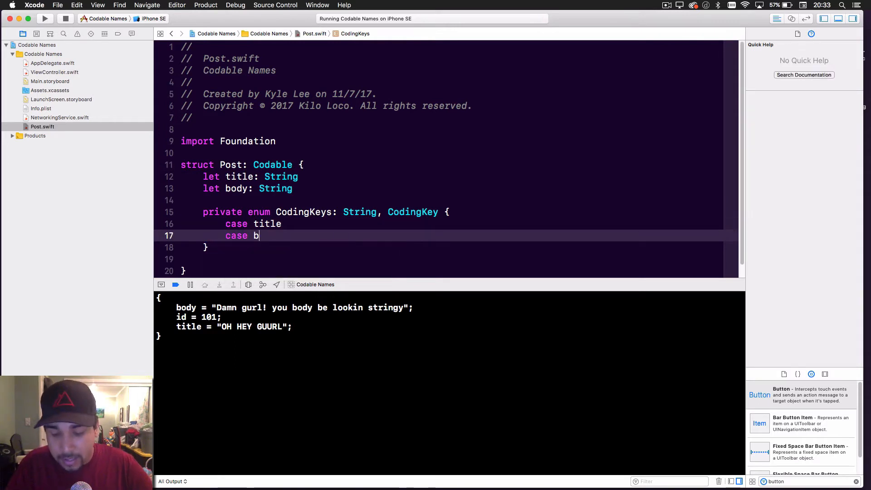
type("ody")
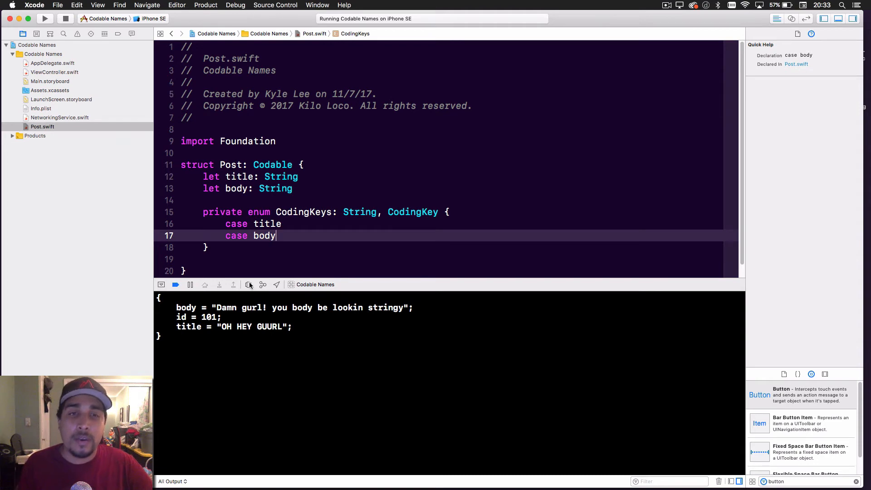
mouse_move(350, 218)
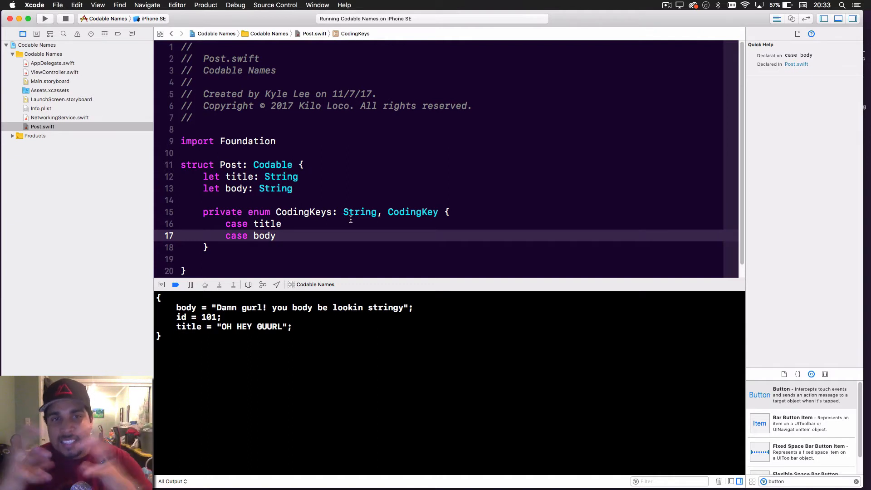
scroll("up", 3)
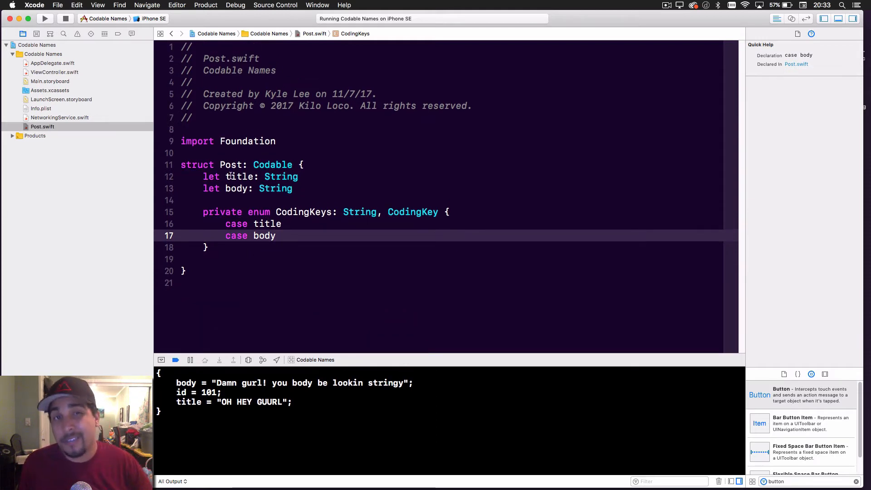
mouse_move(364, 248)
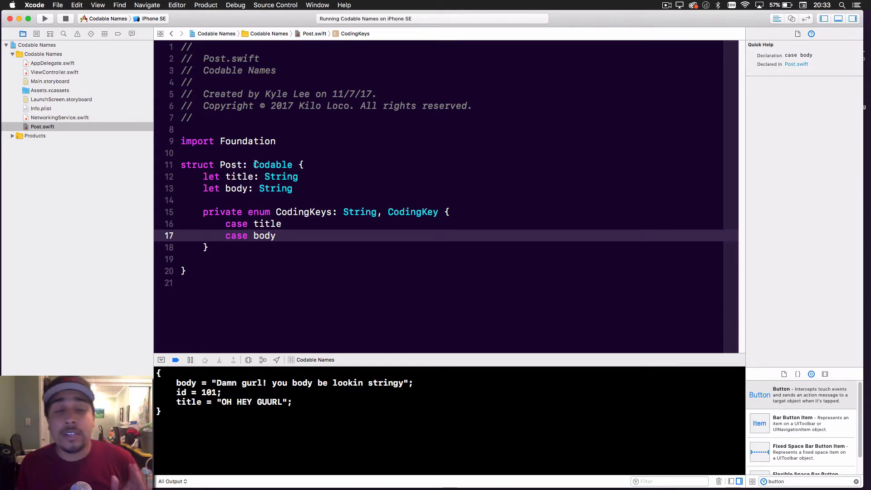
Rename the title property and its CodingKeys case to poop, then build and see it fail.
double_click(239, 176)
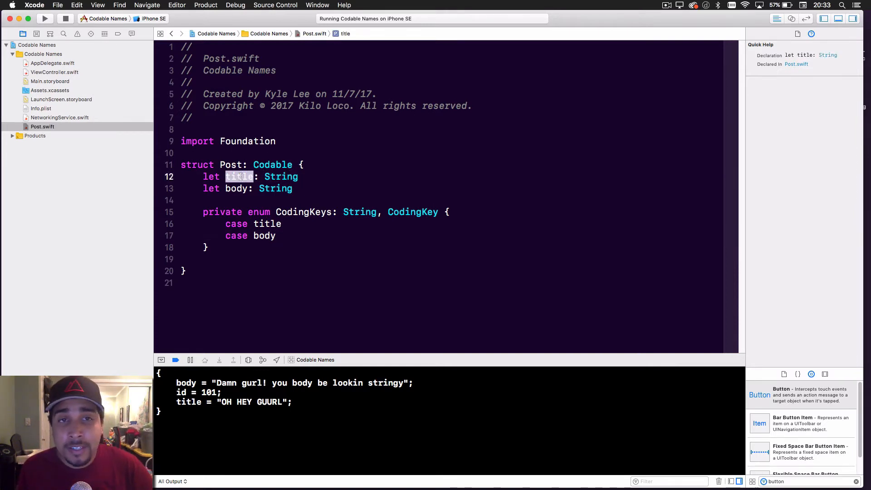
type("p")
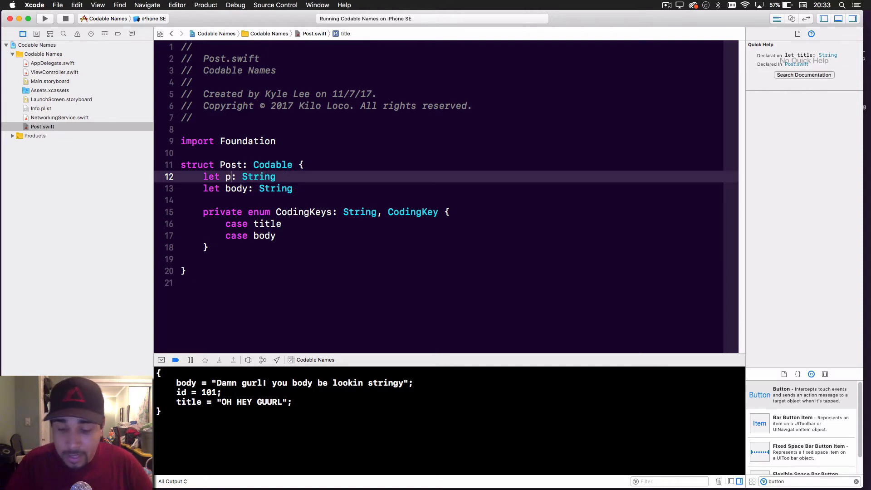
type("oop")
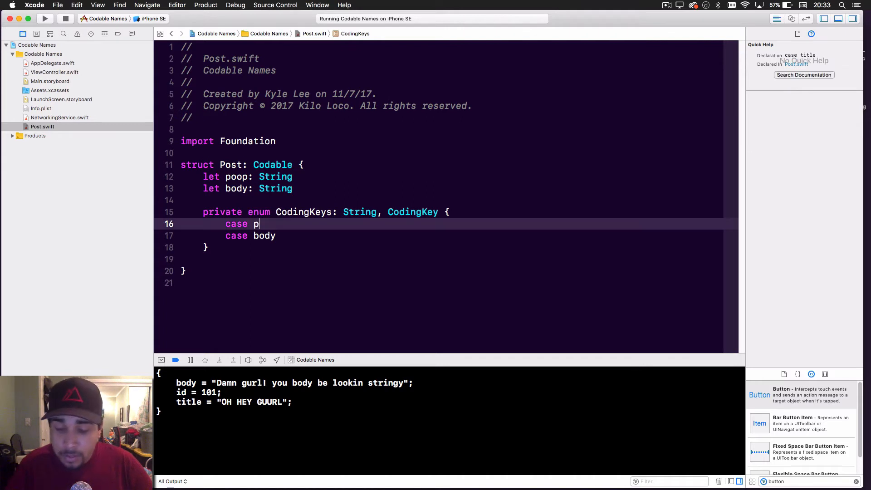
type("oop")
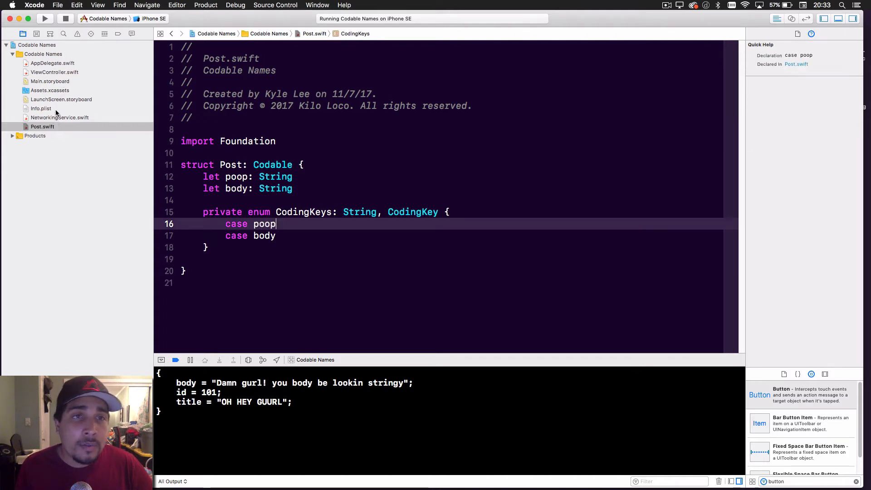
left_click(44, 18)
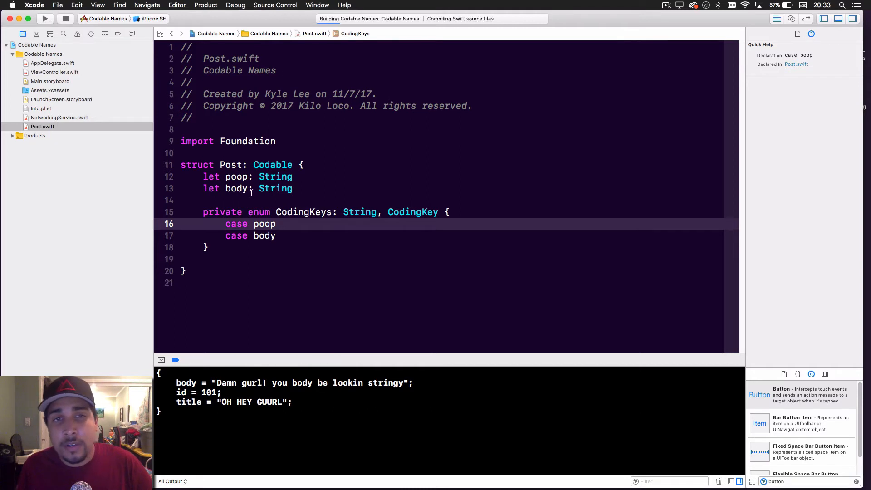
left_click(44, 18)
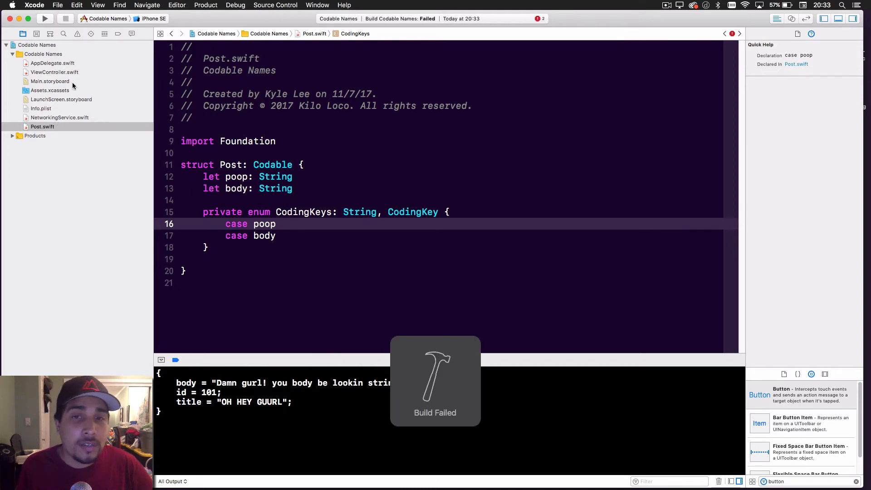
Change the Post initializer's title: label to poop: in ViewController and rebuild.
left_click(54, 72)
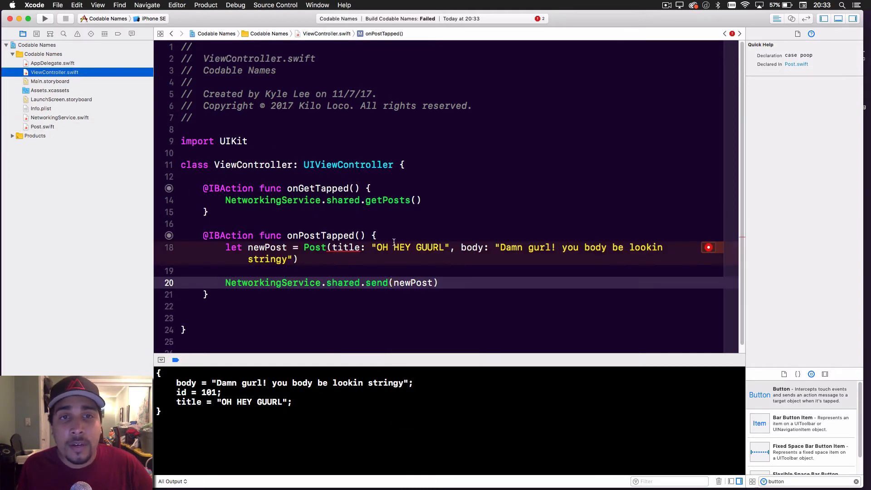
double_click(344, 248)
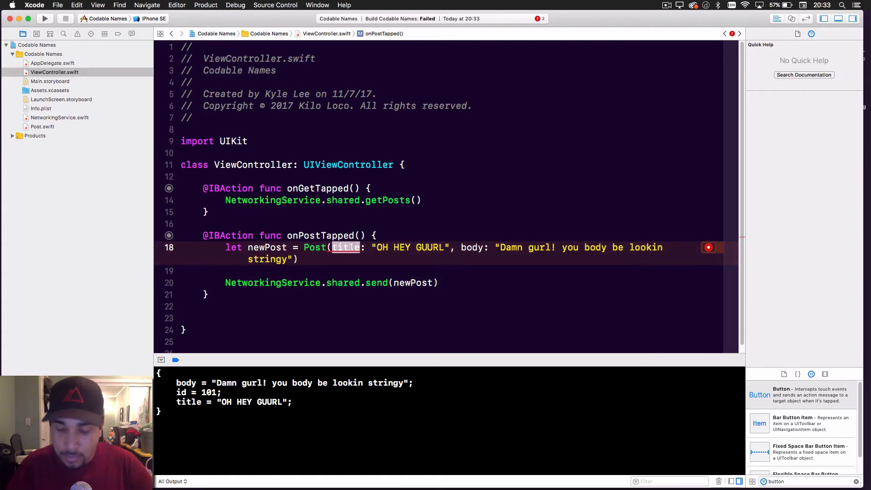
type("poop")
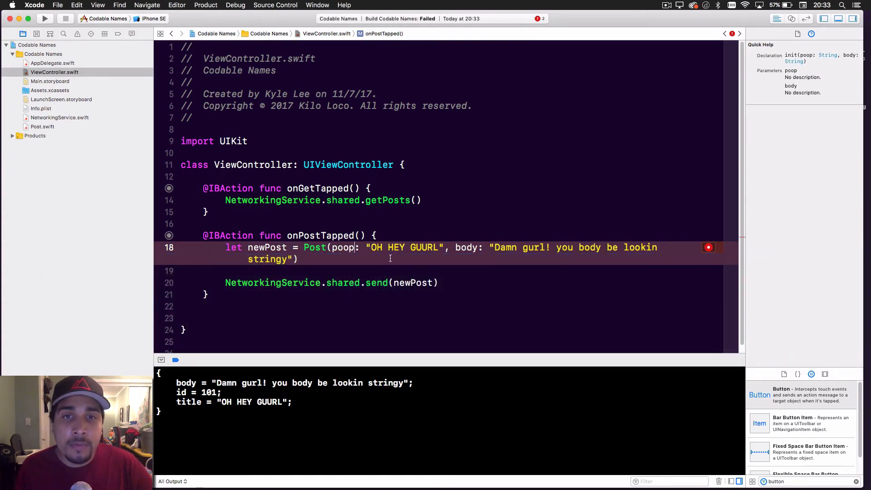
left_click(45, 18)
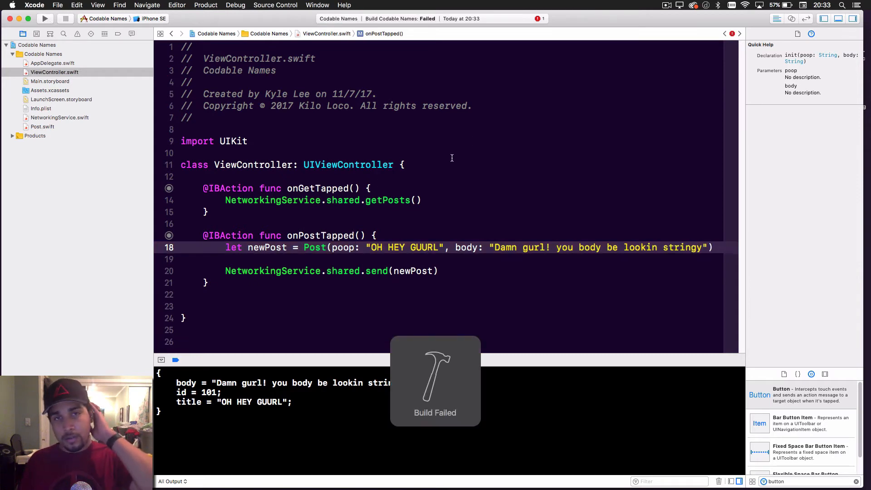
Fix post.title to post.poop in NetworkingService via the Issue navigator and run the app.
left_click(77, 33)
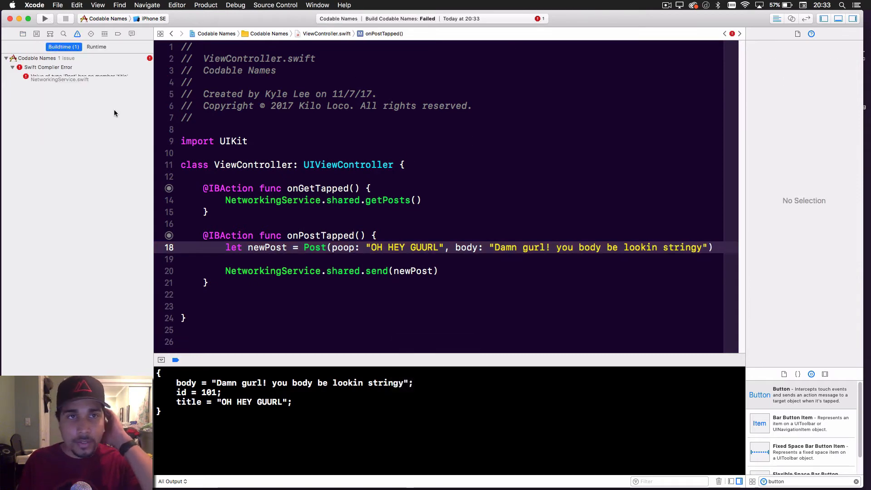
left_click(77, 79)
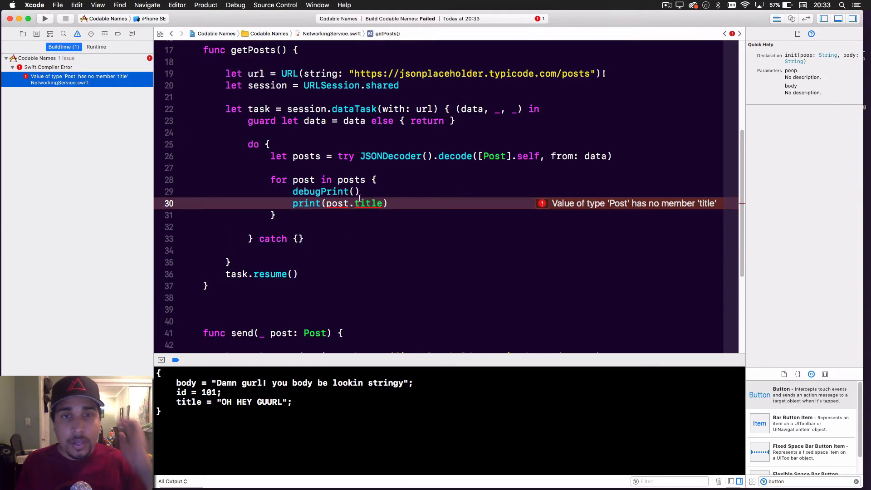
double_click(368, 203)
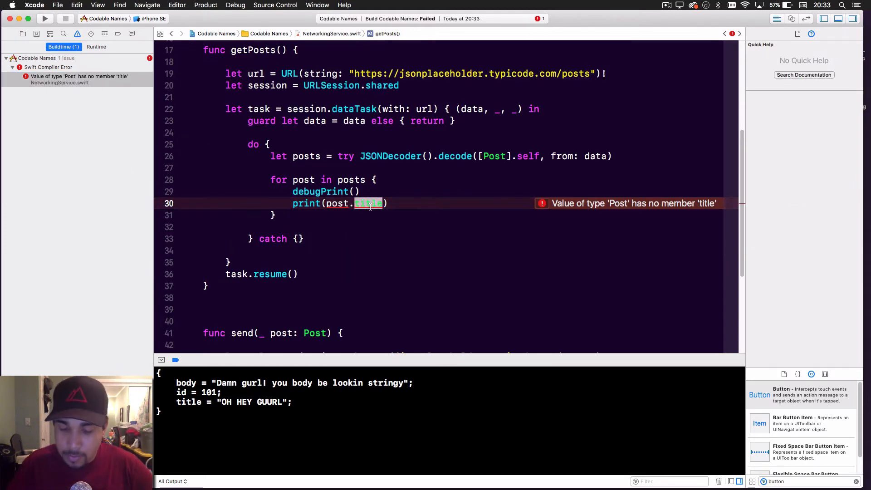
type("poop")
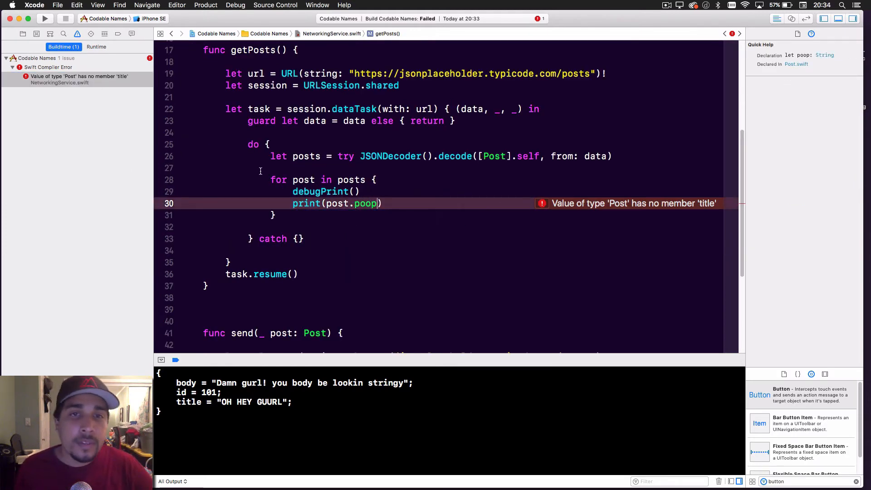
scroll("up", 3)
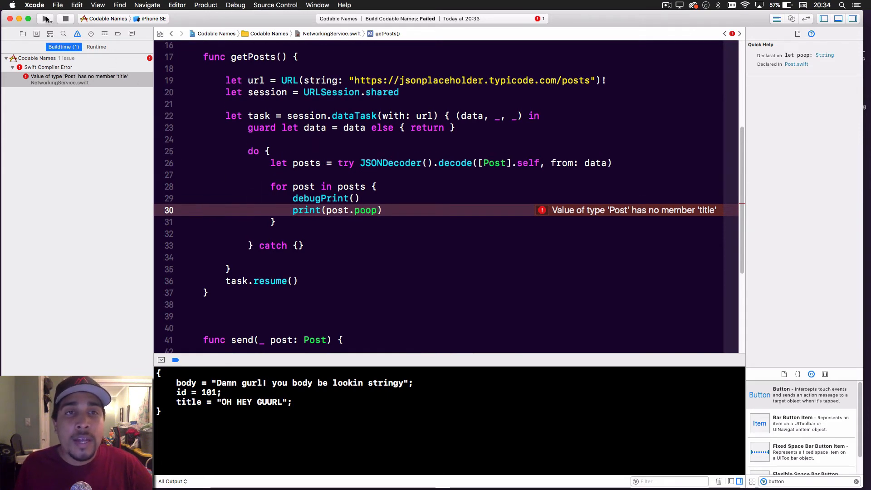
left_click(44, 18)
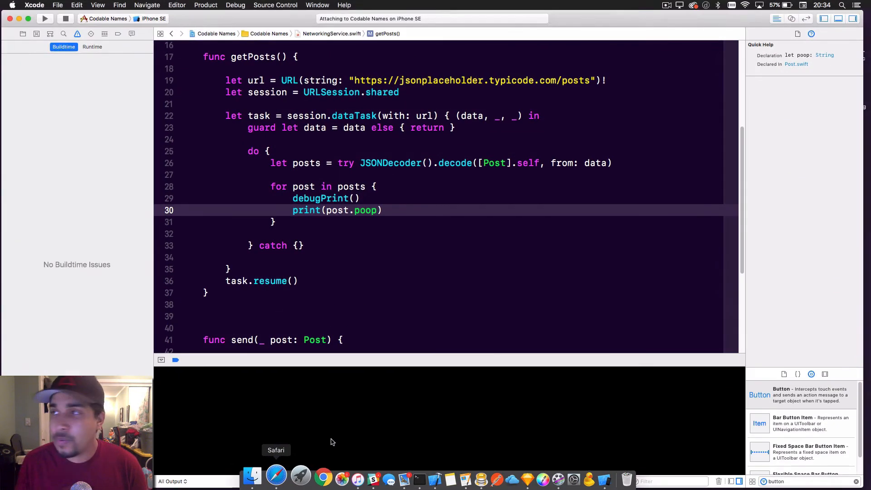
Check the title keys in Safari's jsonplaceholder posts JSON, then return to the Simulator.
left_click(276, 476)
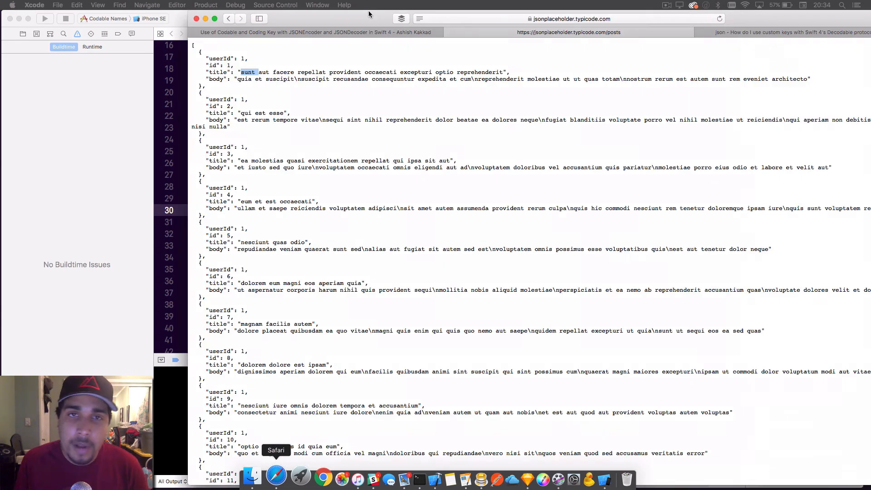
left_click(276, 476)
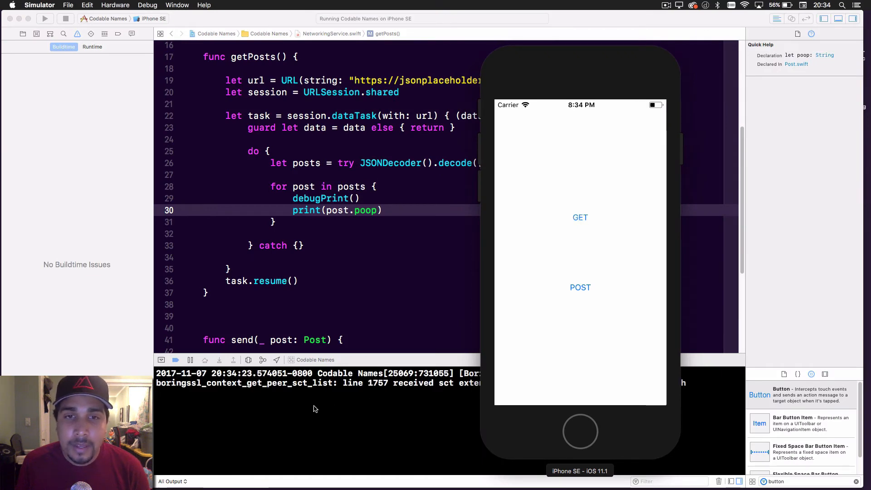
mouse_move(202, 336)
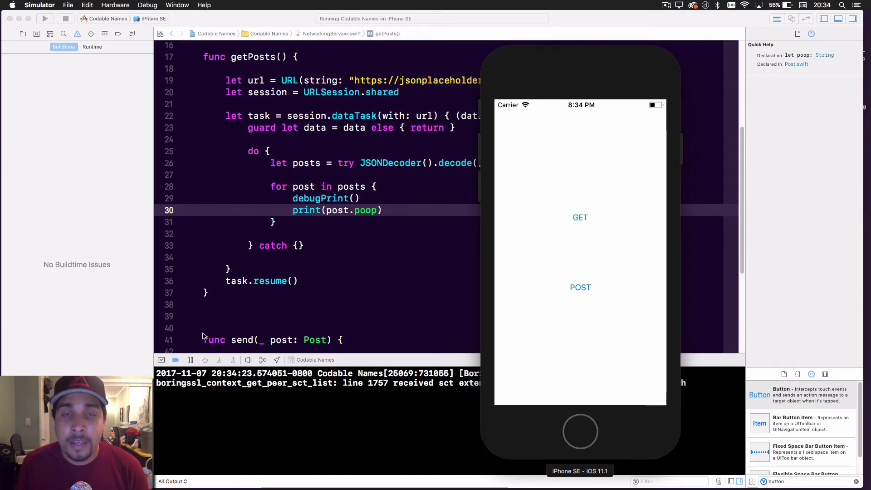
mouse_move(569, 300)
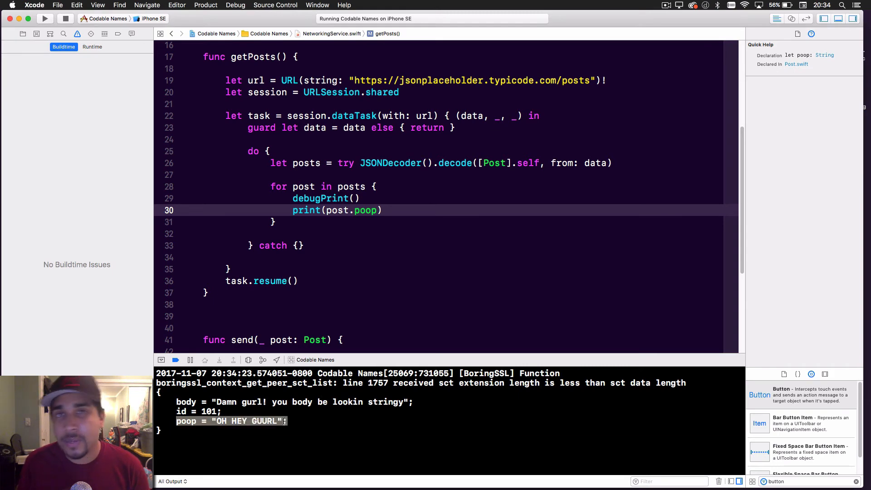
Send a post that prints id 101 with a poop key, then open Post.swift.
left_click(455, 163)
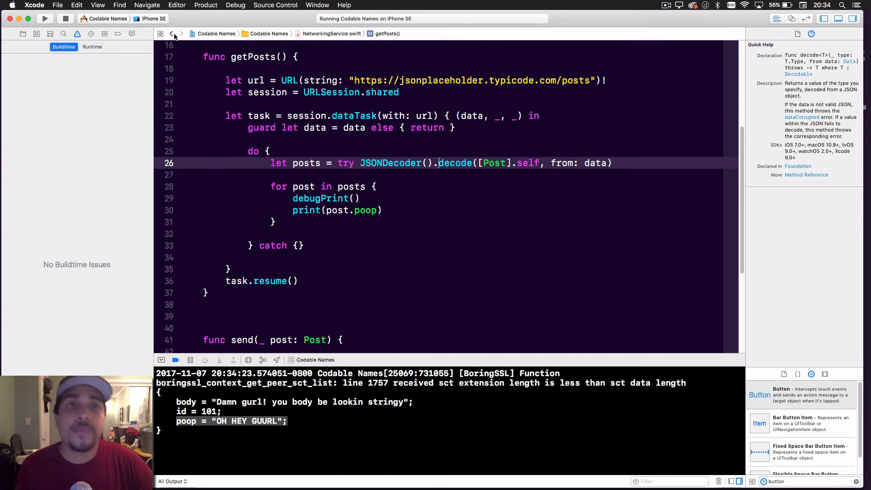
left_click(171, 33)
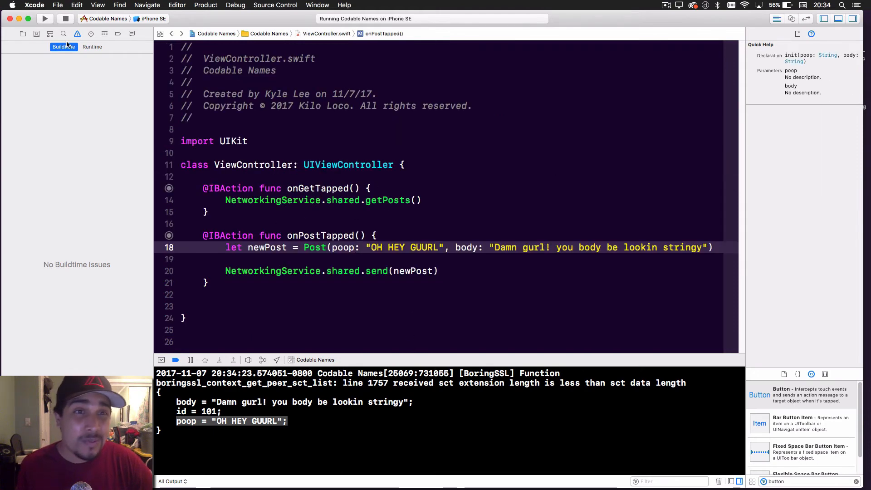
left_click(22, 33)
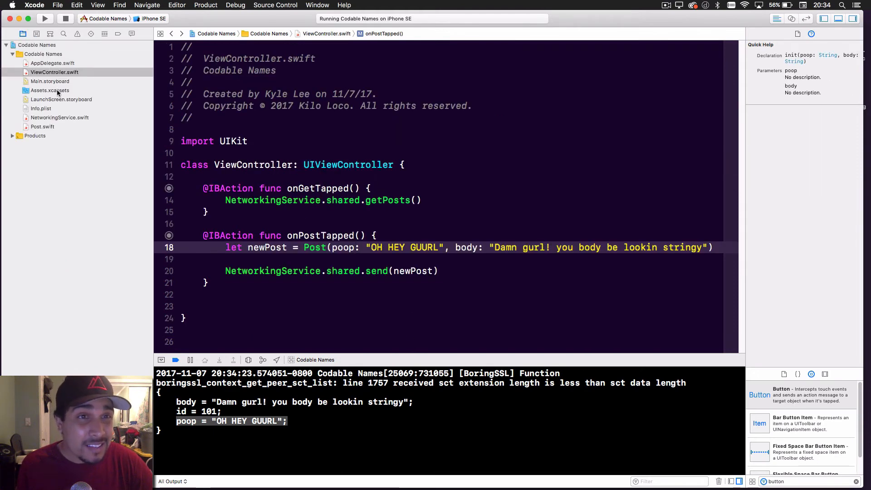
left_click(42, 127)
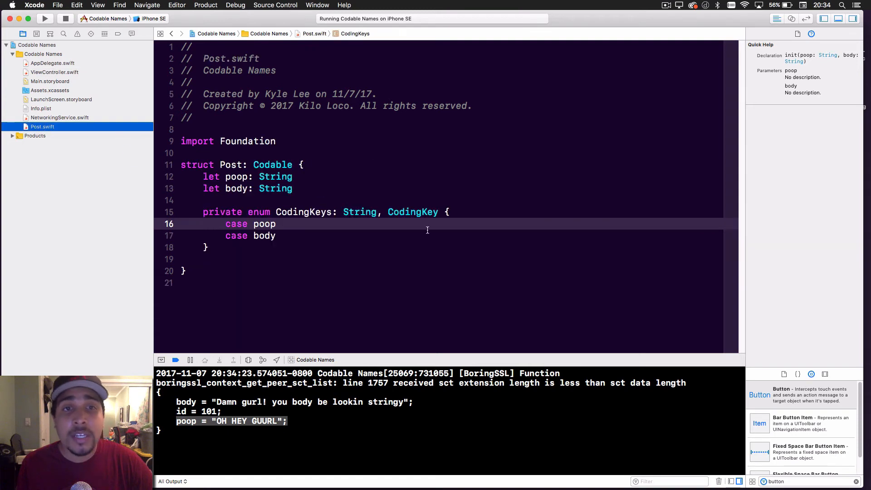
Give the poop case in CodingKeys the raw value "title".
left_click(275, 224)
type(" =")
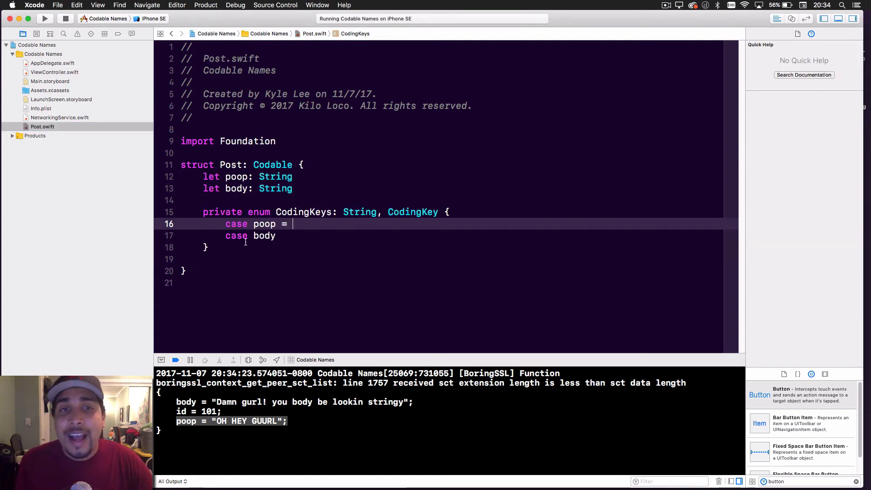
type("\"\"")
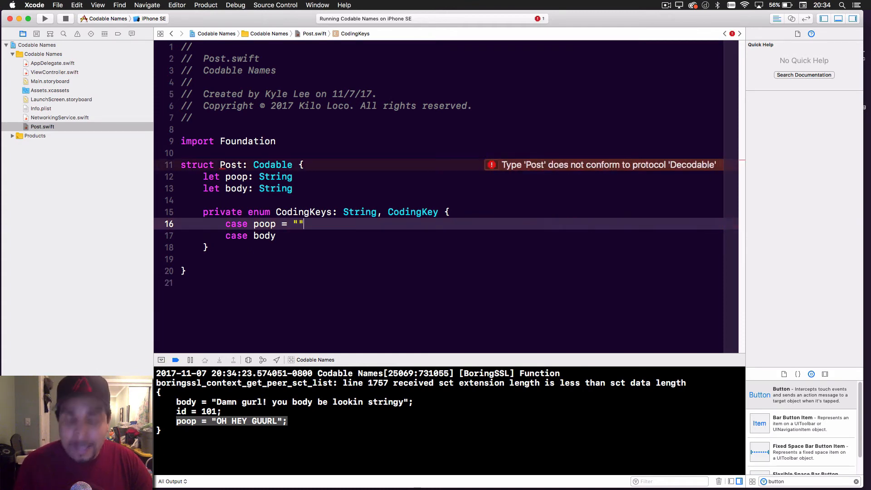
type("title")
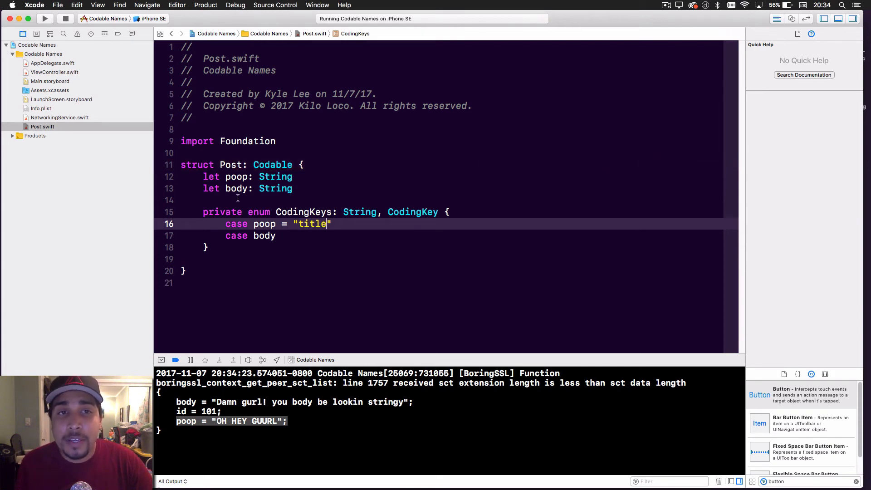
double_click(264, 223)
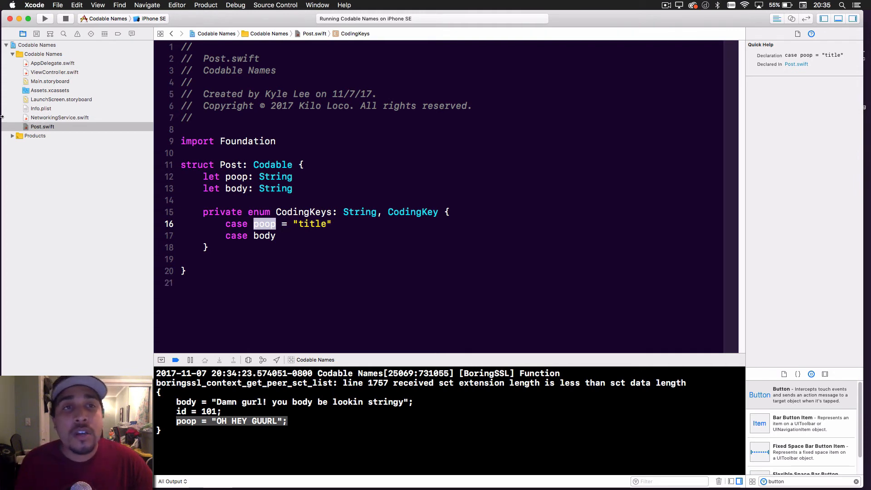
Rerun the app, post again, and confirm the console output shows a title key.
left_click(45, 18)
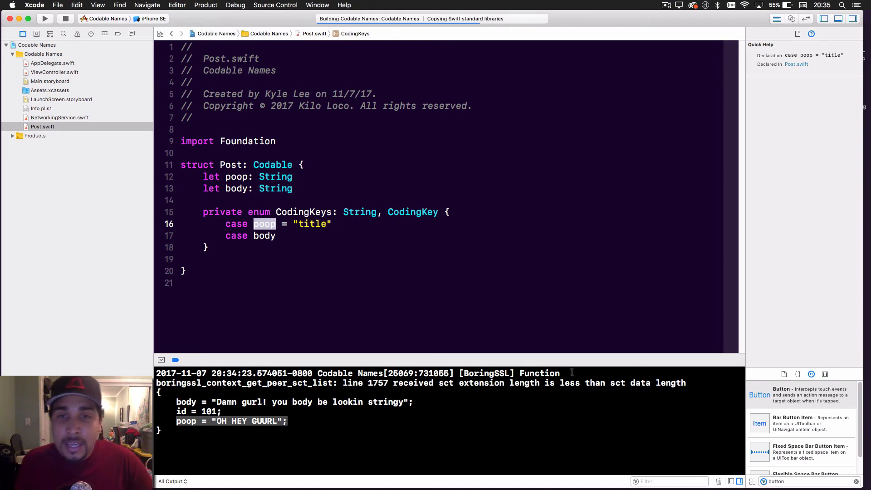
left_click(45, 18)
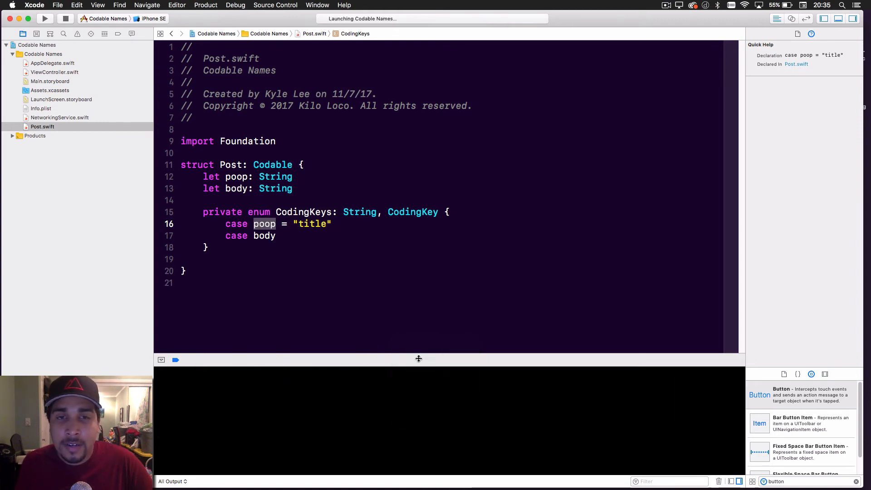
left_click(44, 18)
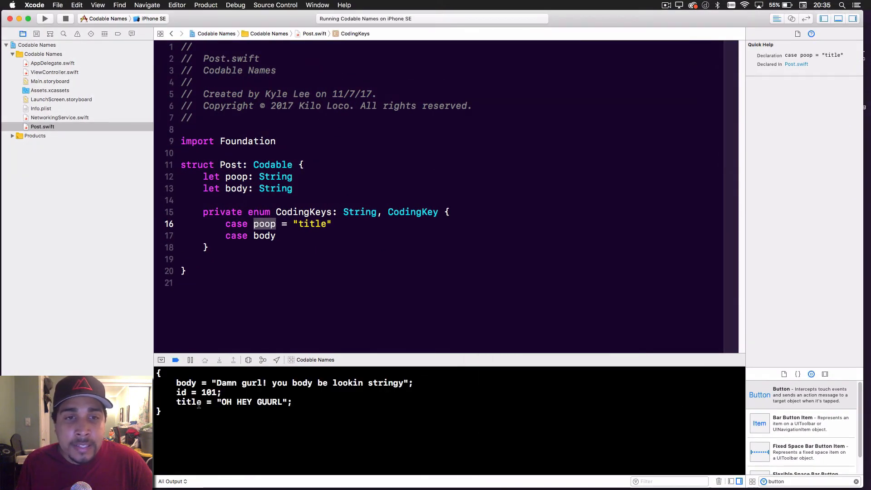
double_click(188, 402)
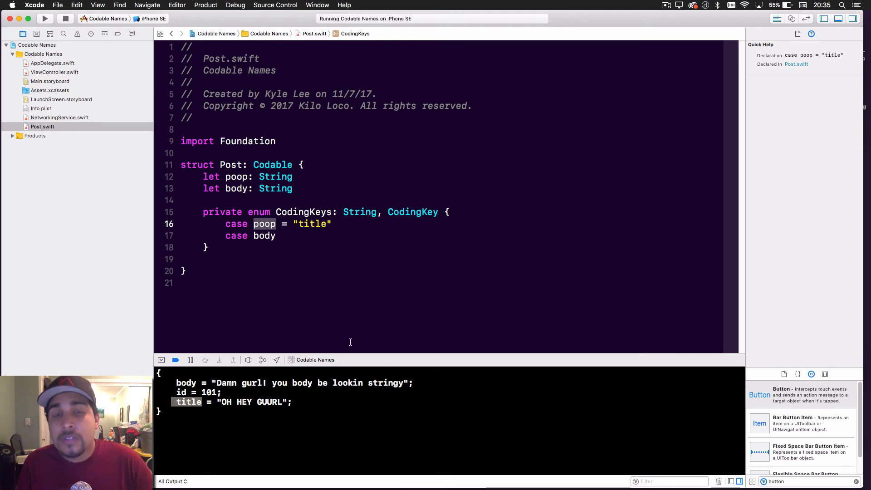
Rename Post's property and coding key to Title in Post.swift.
left_click(264, 236)
type("Title")
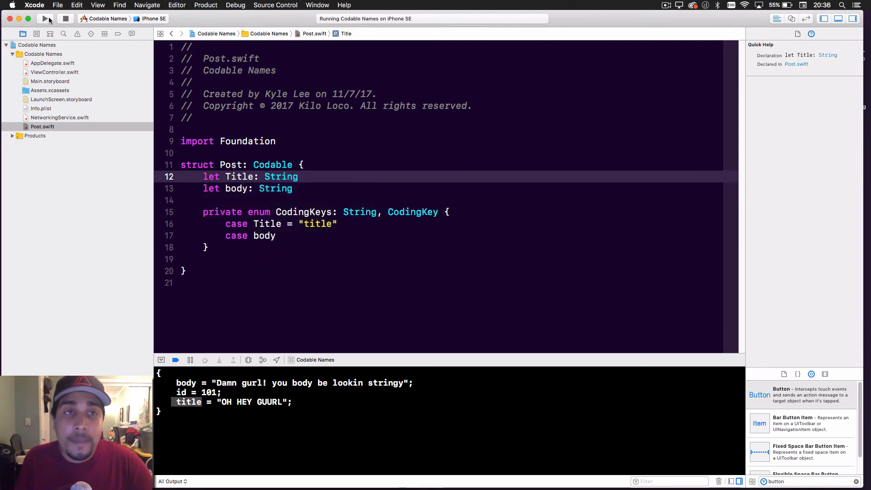
mouse_move(52, 94)
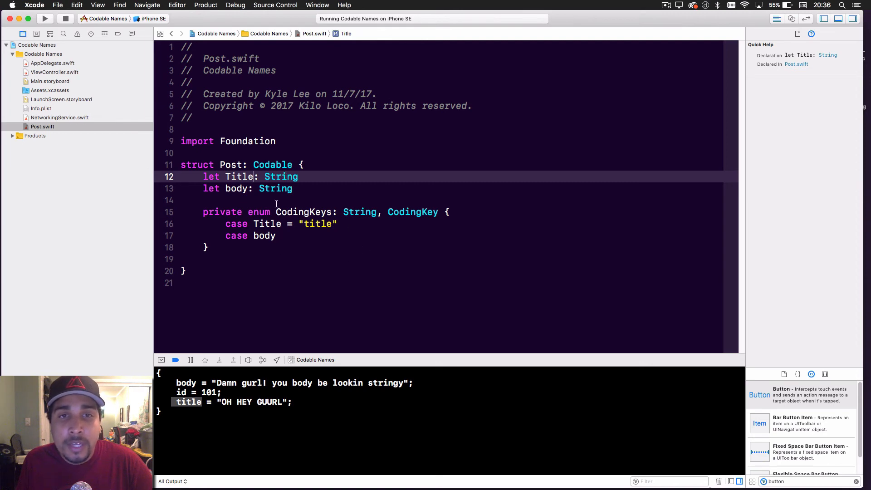
double_click(304, 211)
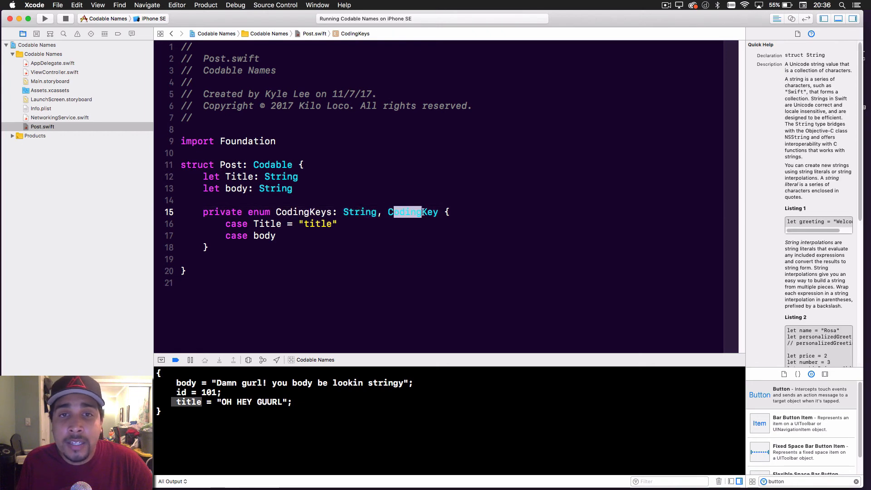
left_click(412, 212)
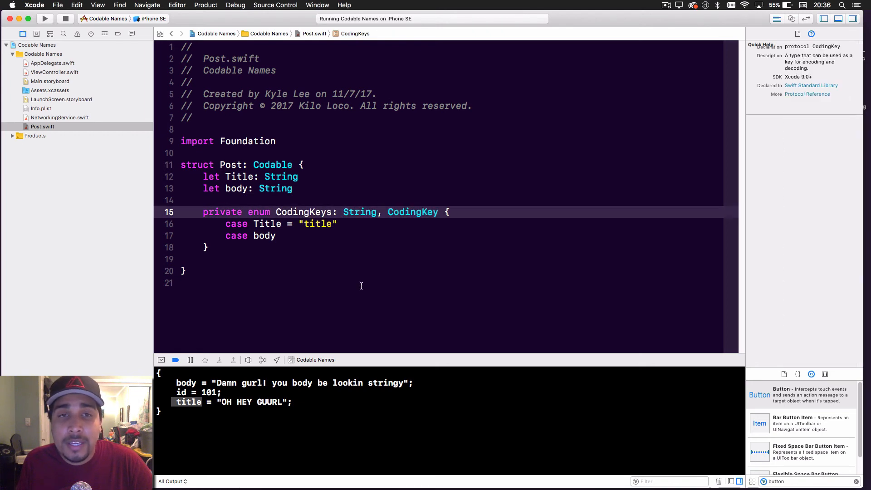
Update ViewController to Post(Title:) and NetworkingService to print(post.Title).
left_click(55, 72)
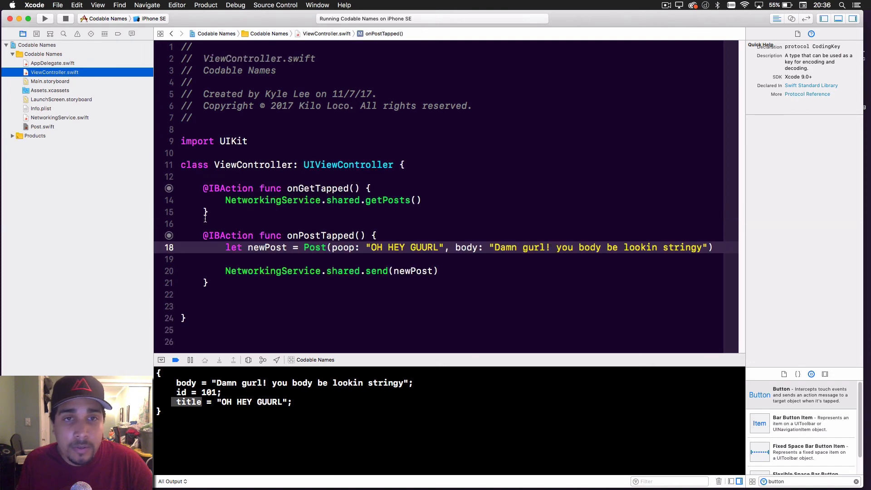
double_click(343, 247)
type("Title")
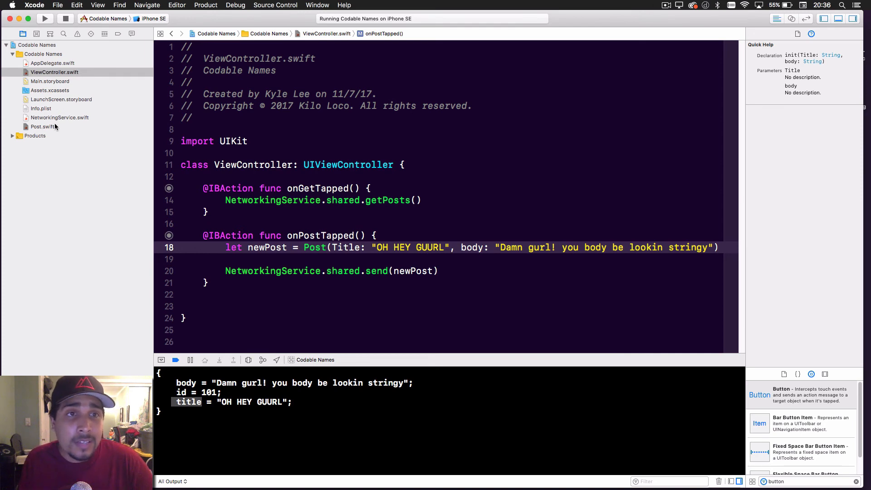
left_click(60, 117)
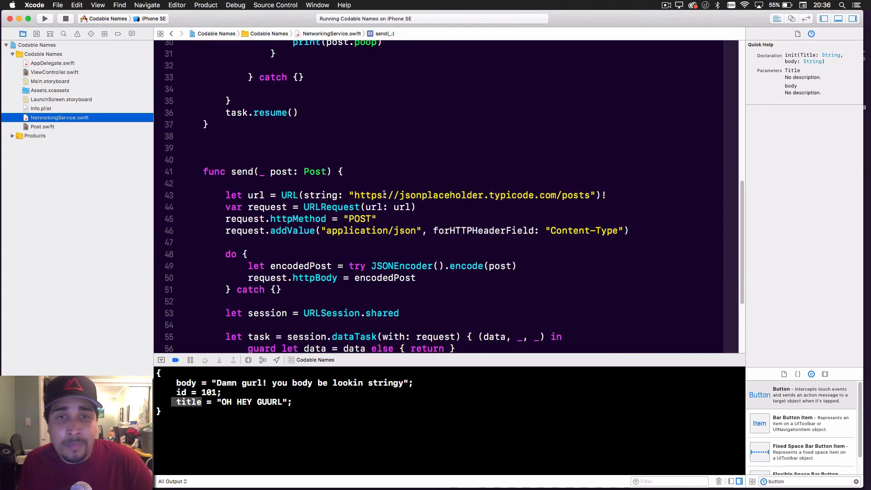
scroll("down", 3)
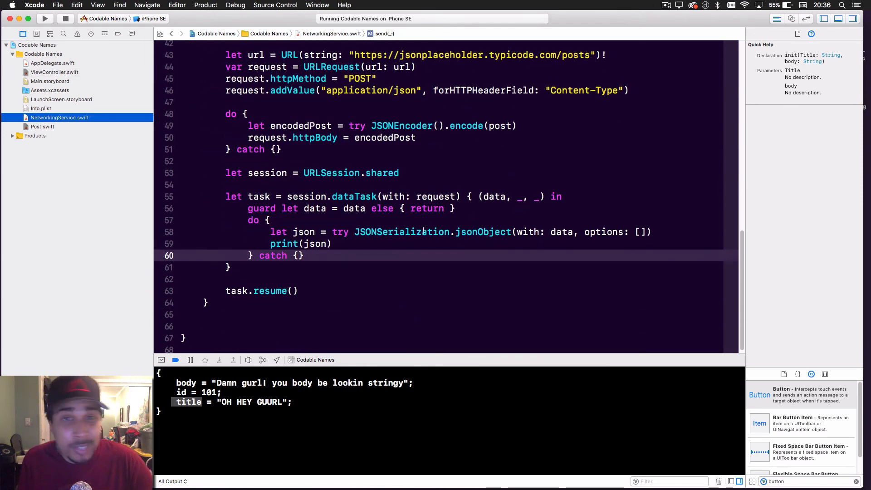
scroll("up", 3)
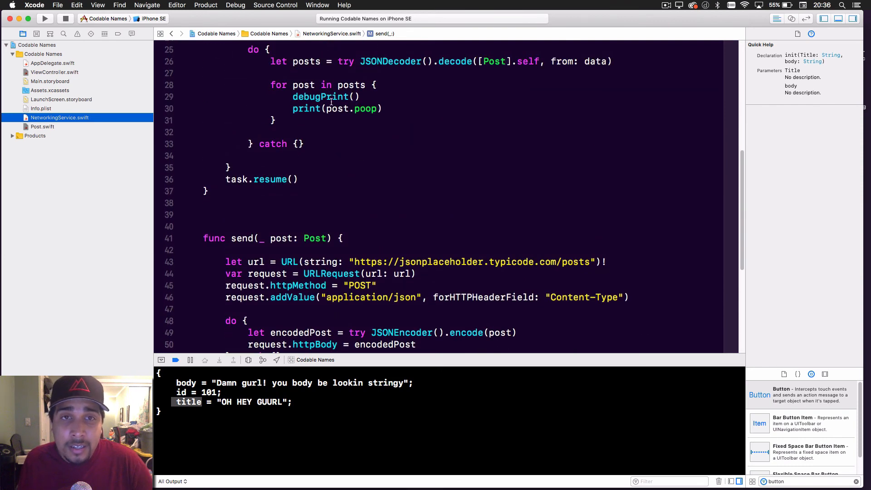
type("Title")
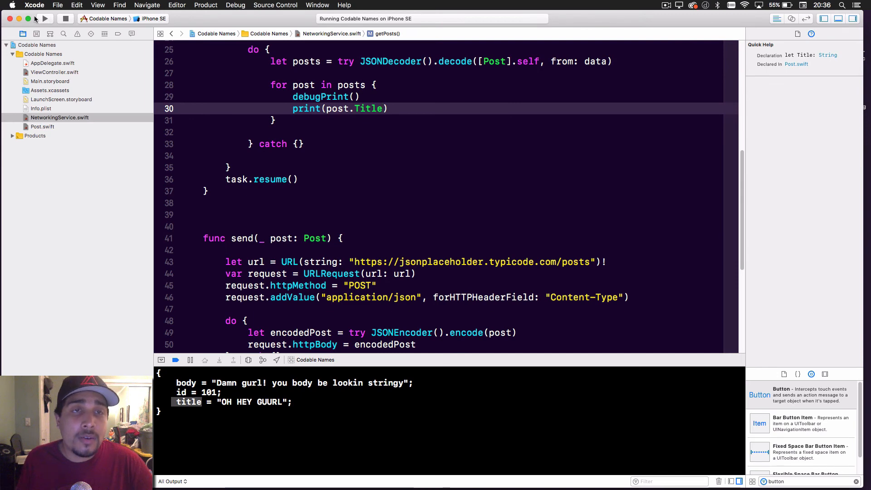
Run the rebuilt app, tap GET and POST, and confirm id 101 prints with a title key.
left_click(45, 18)
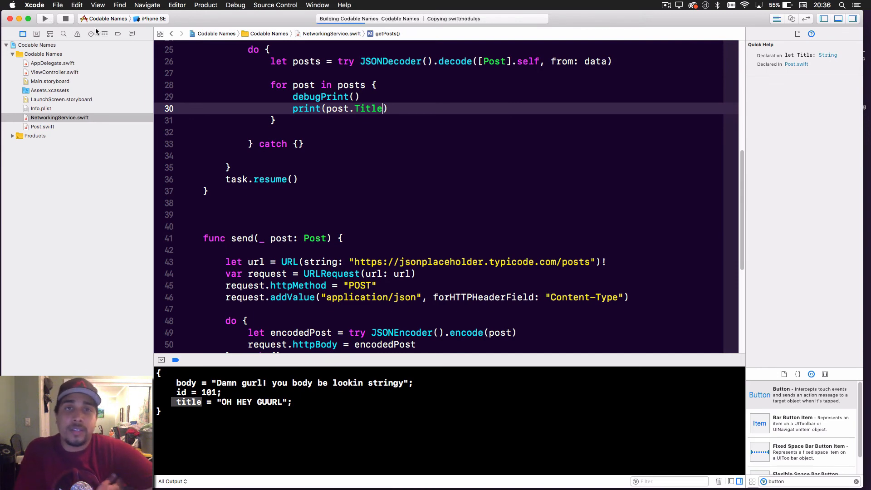
mouse_move(104, 34)
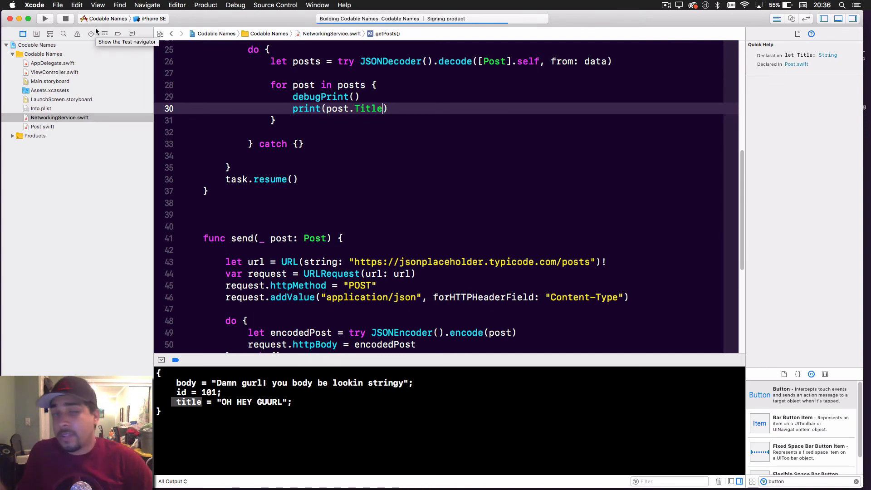
left_click(45, 18)
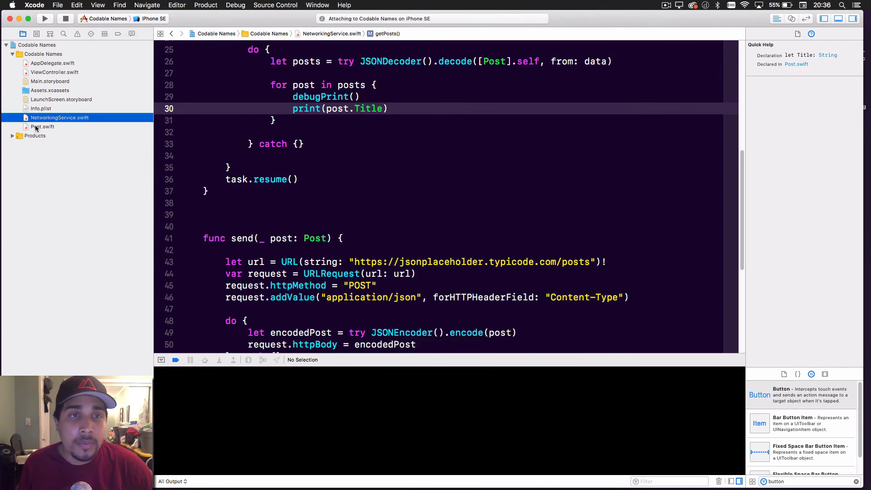
left_click(45, 18)
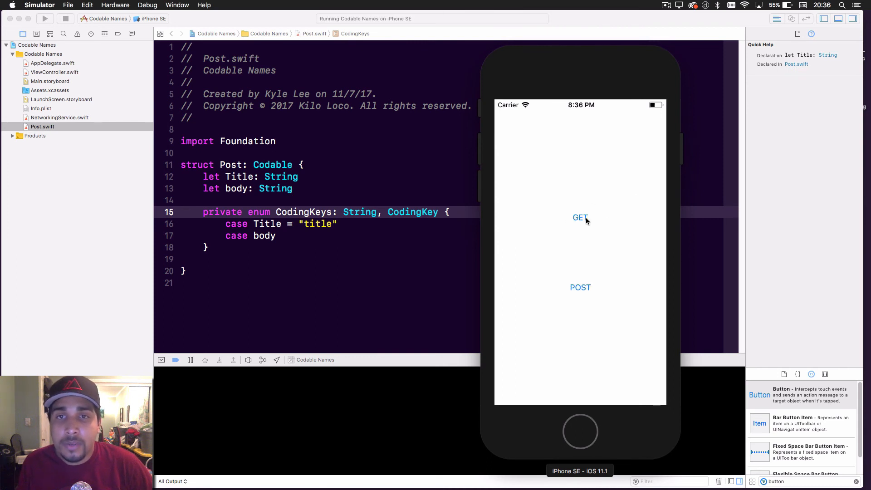
left_click(580, 217)
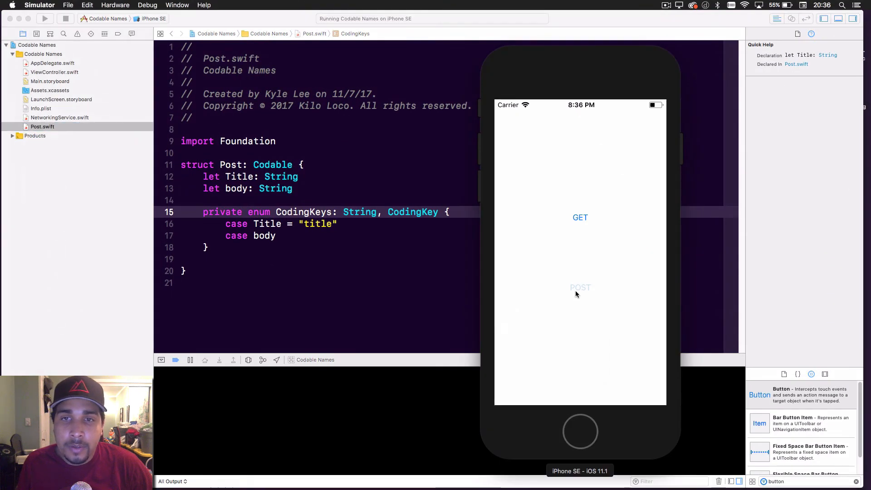
left_click(580, 287)
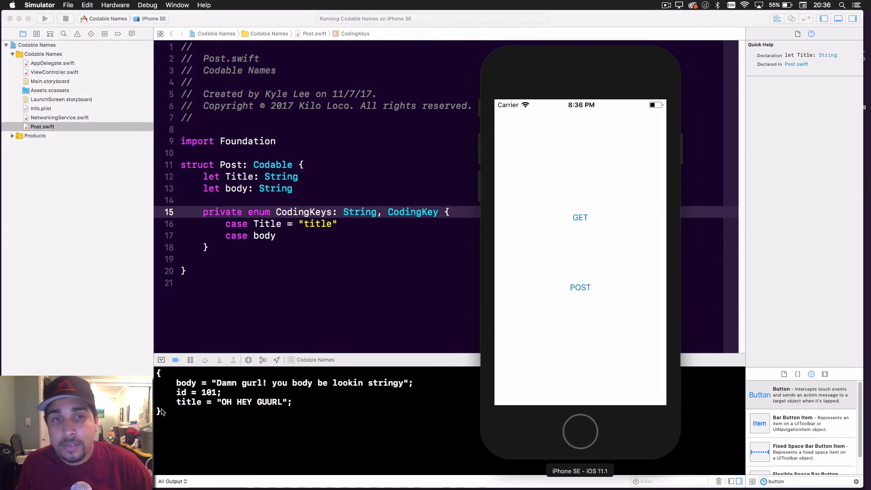
left_click(437, 212)
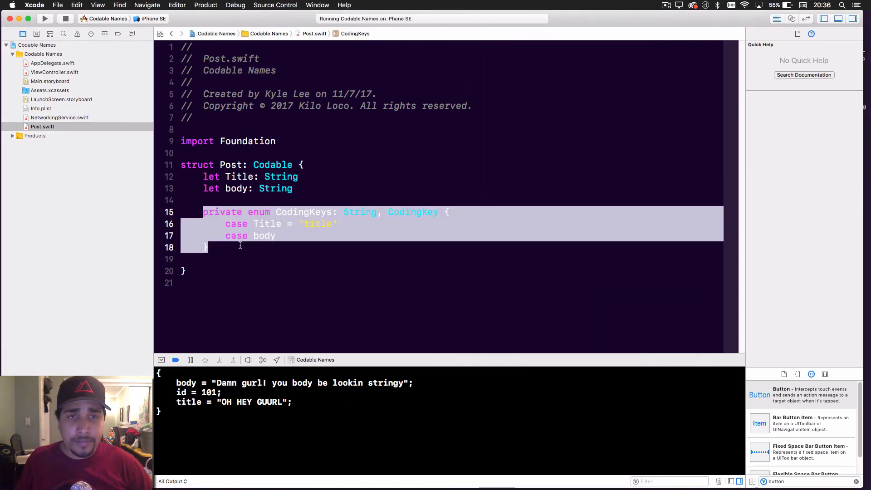
Merge the body case onto the Title case line as ', body', then rerun and fetch posts.
double_click(264, 236)
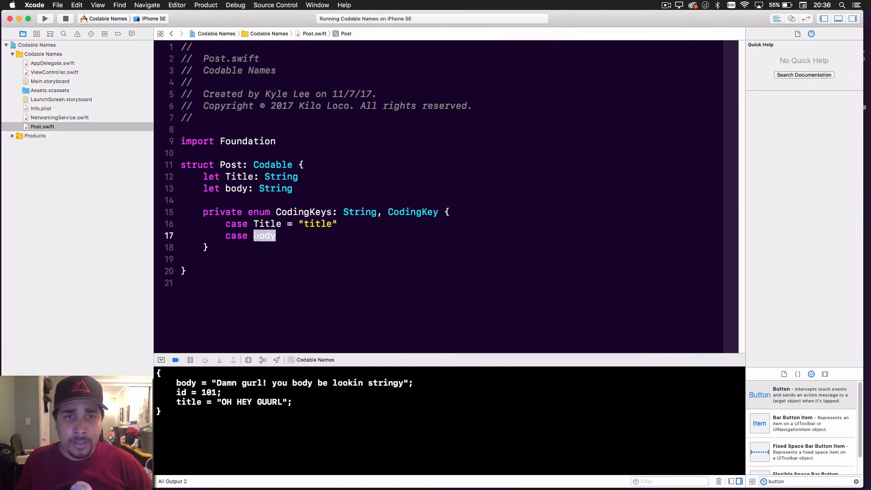
key("Delete")
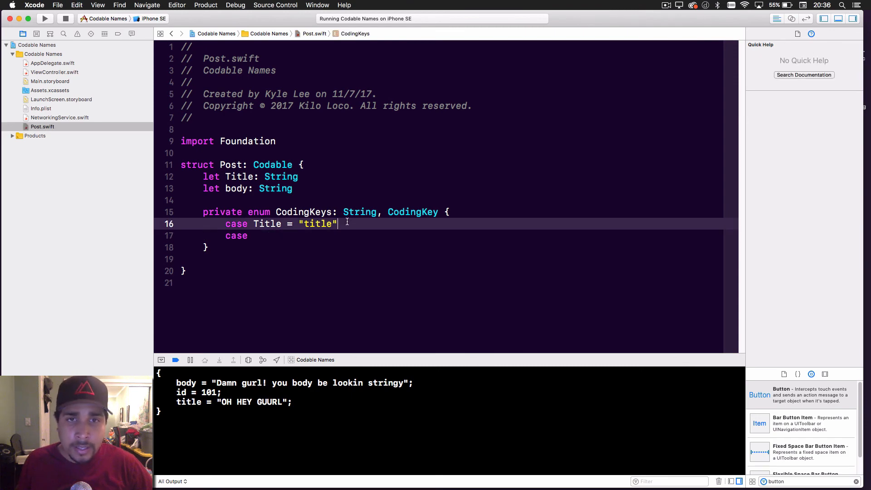
type(", body")
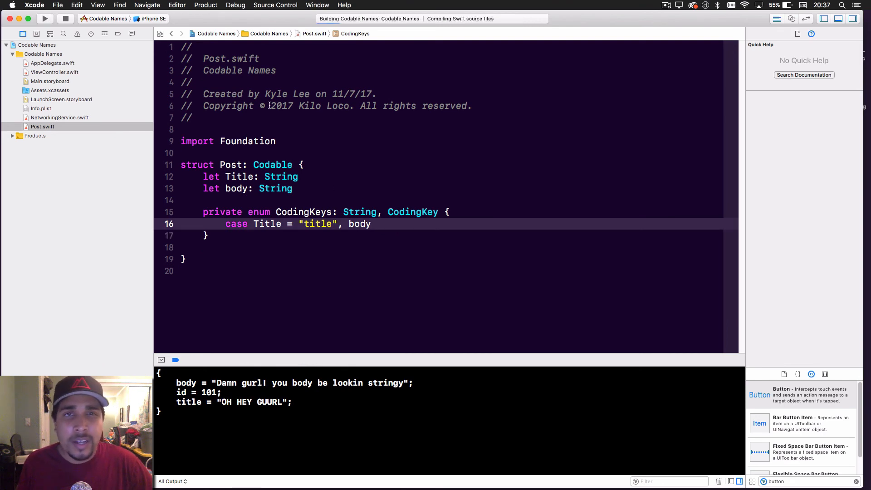
left_click(45, 18)
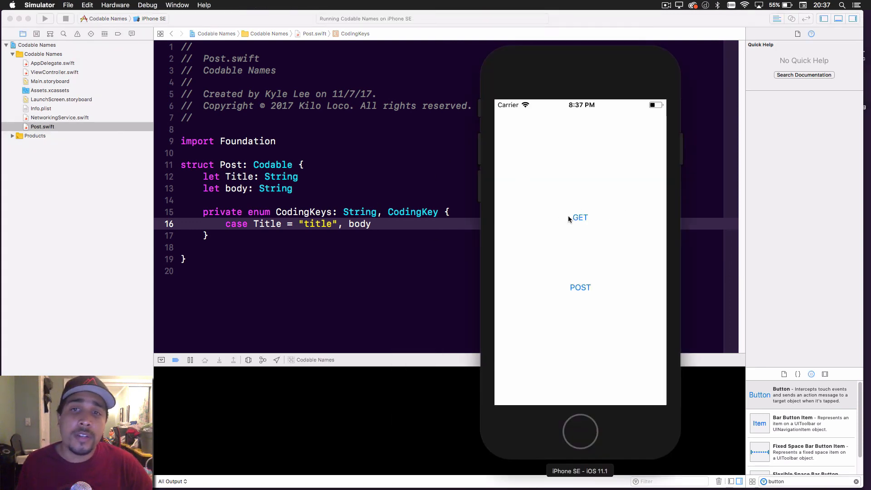
left_click(580, 217)
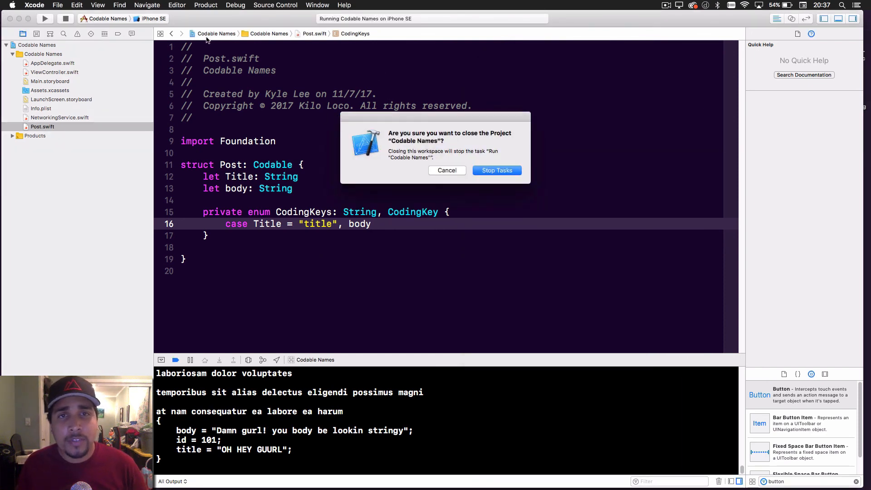
Close the Codable Names project, confirming Stop Tasks to end the running app.
left_click(496, 170)
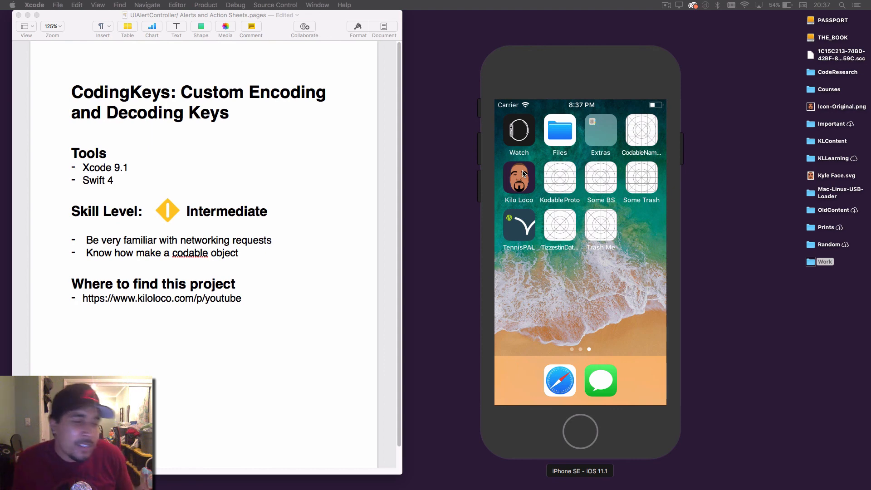
mouse_move(352, 175)
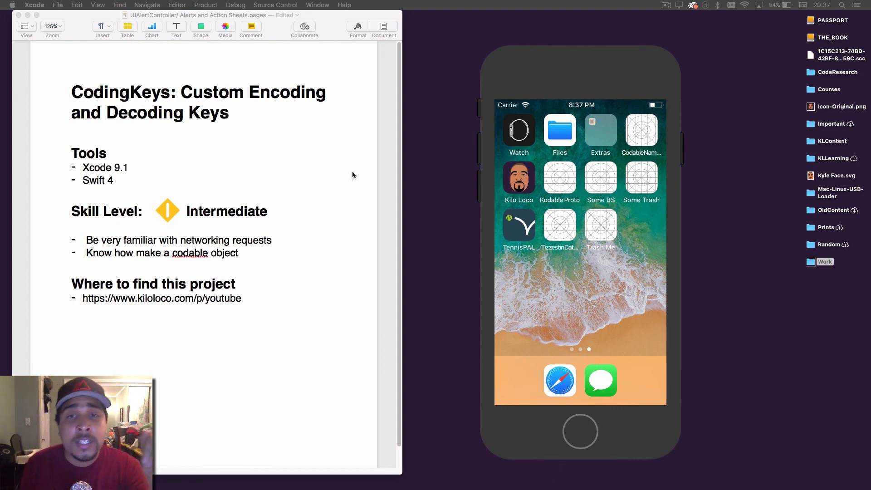
mouse_move(341, 212)
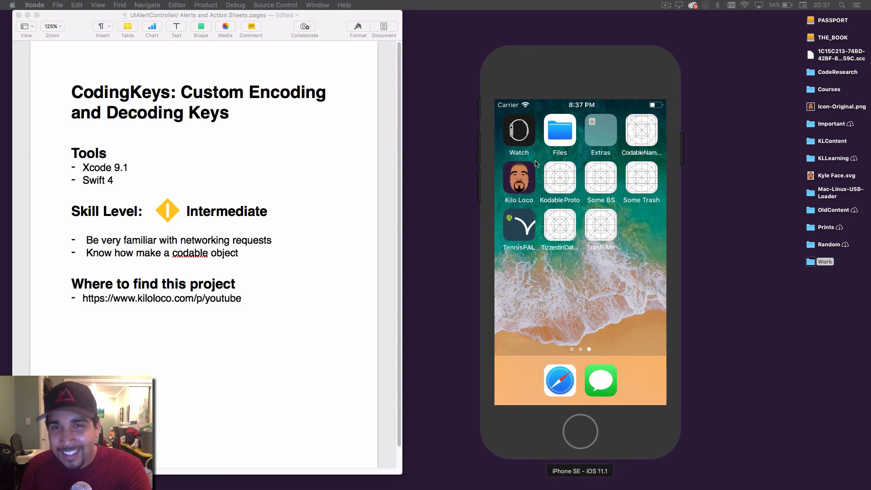
mouse_move(540, 322)
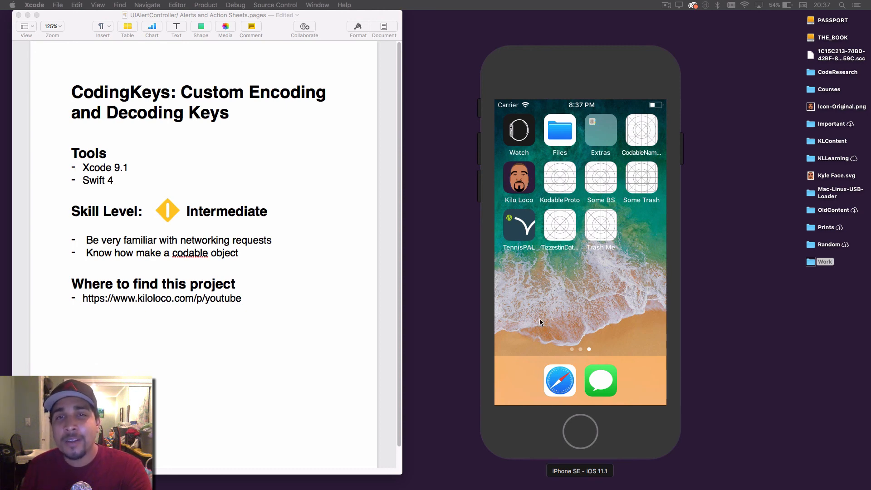
mouse_move(571, 245)
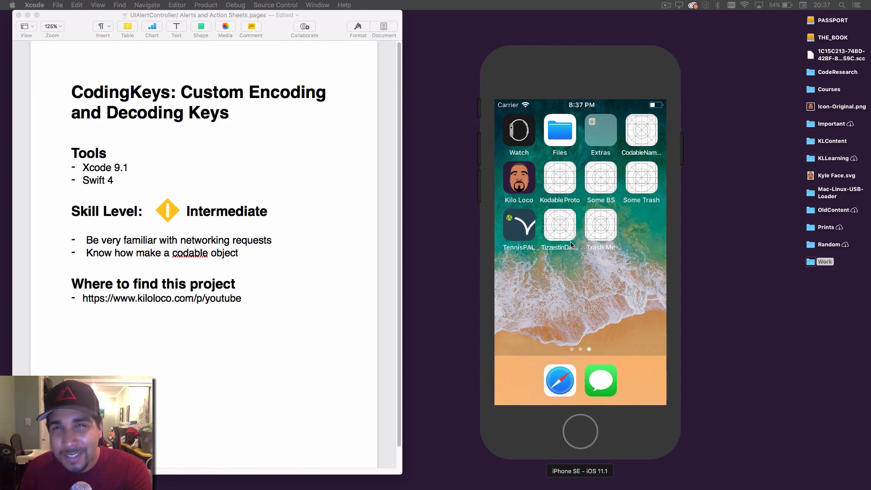